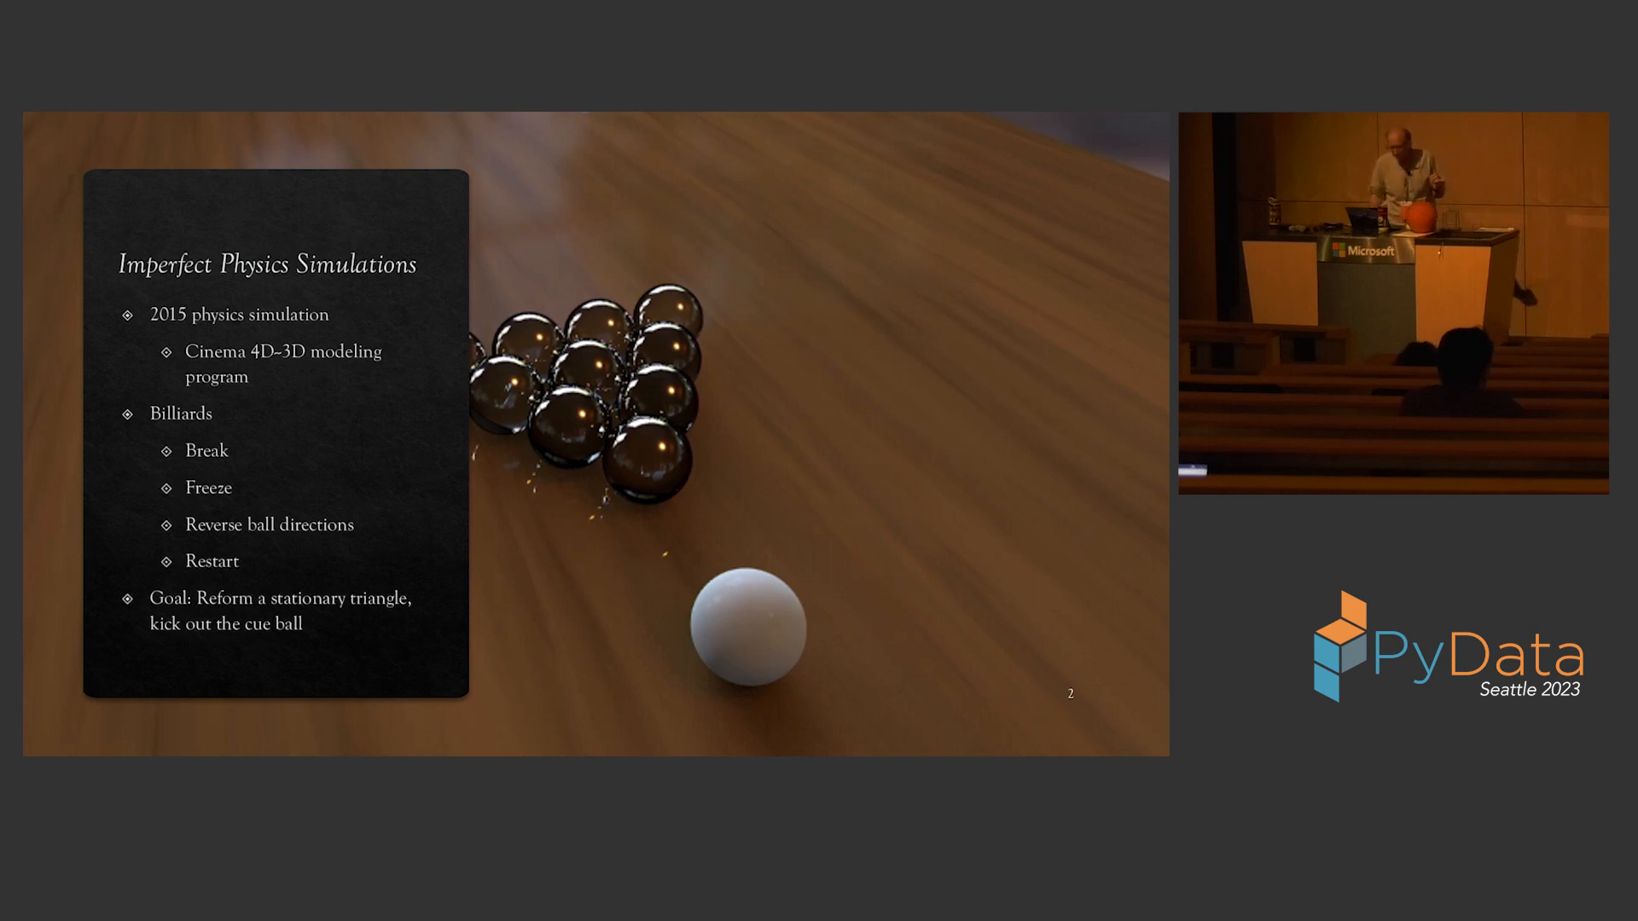
Advance from the billiards slide to slide 3, the reversibility video with its YouTube link
key("Right")
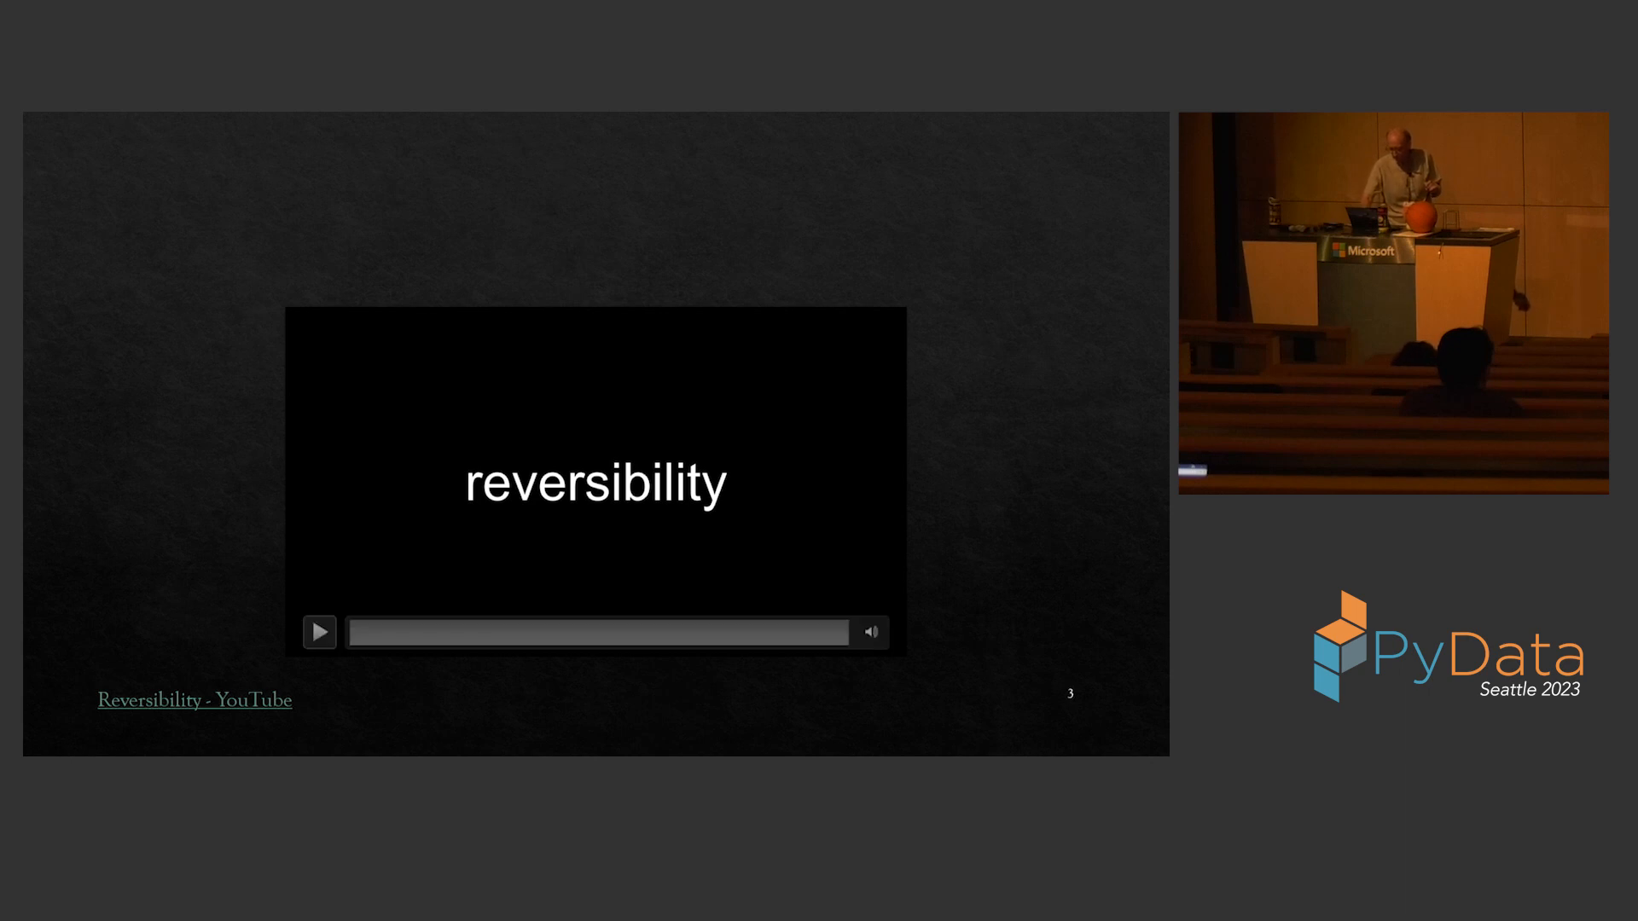
left_click(320, 631)
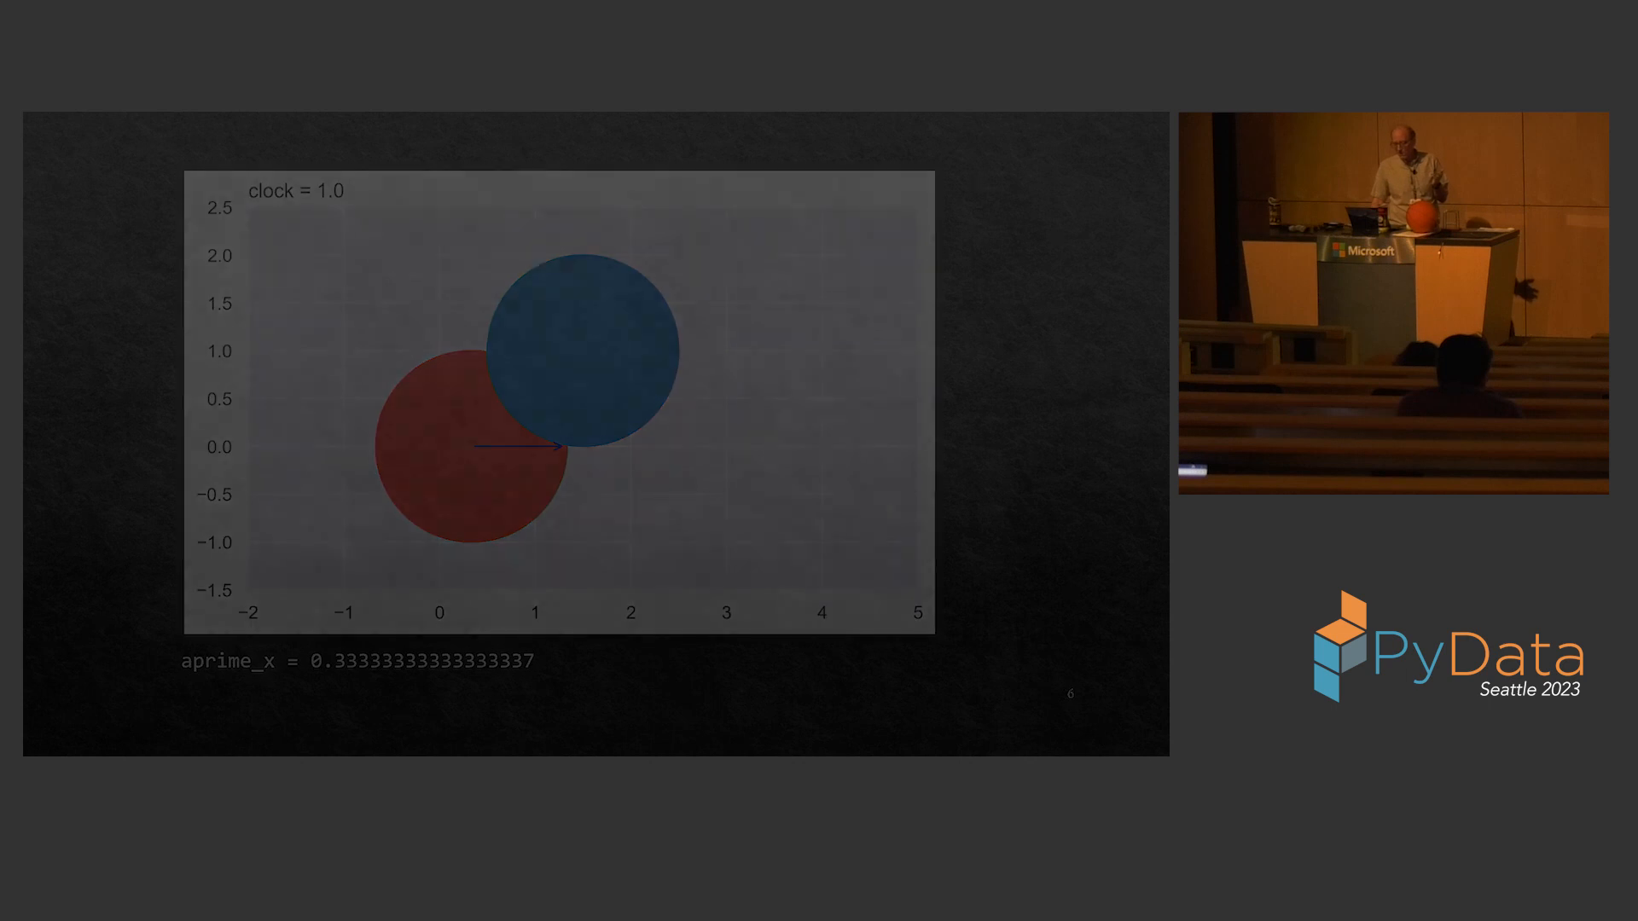
Advance to slide 6, the interactive red-and-blue circle collision plot
key("Right")
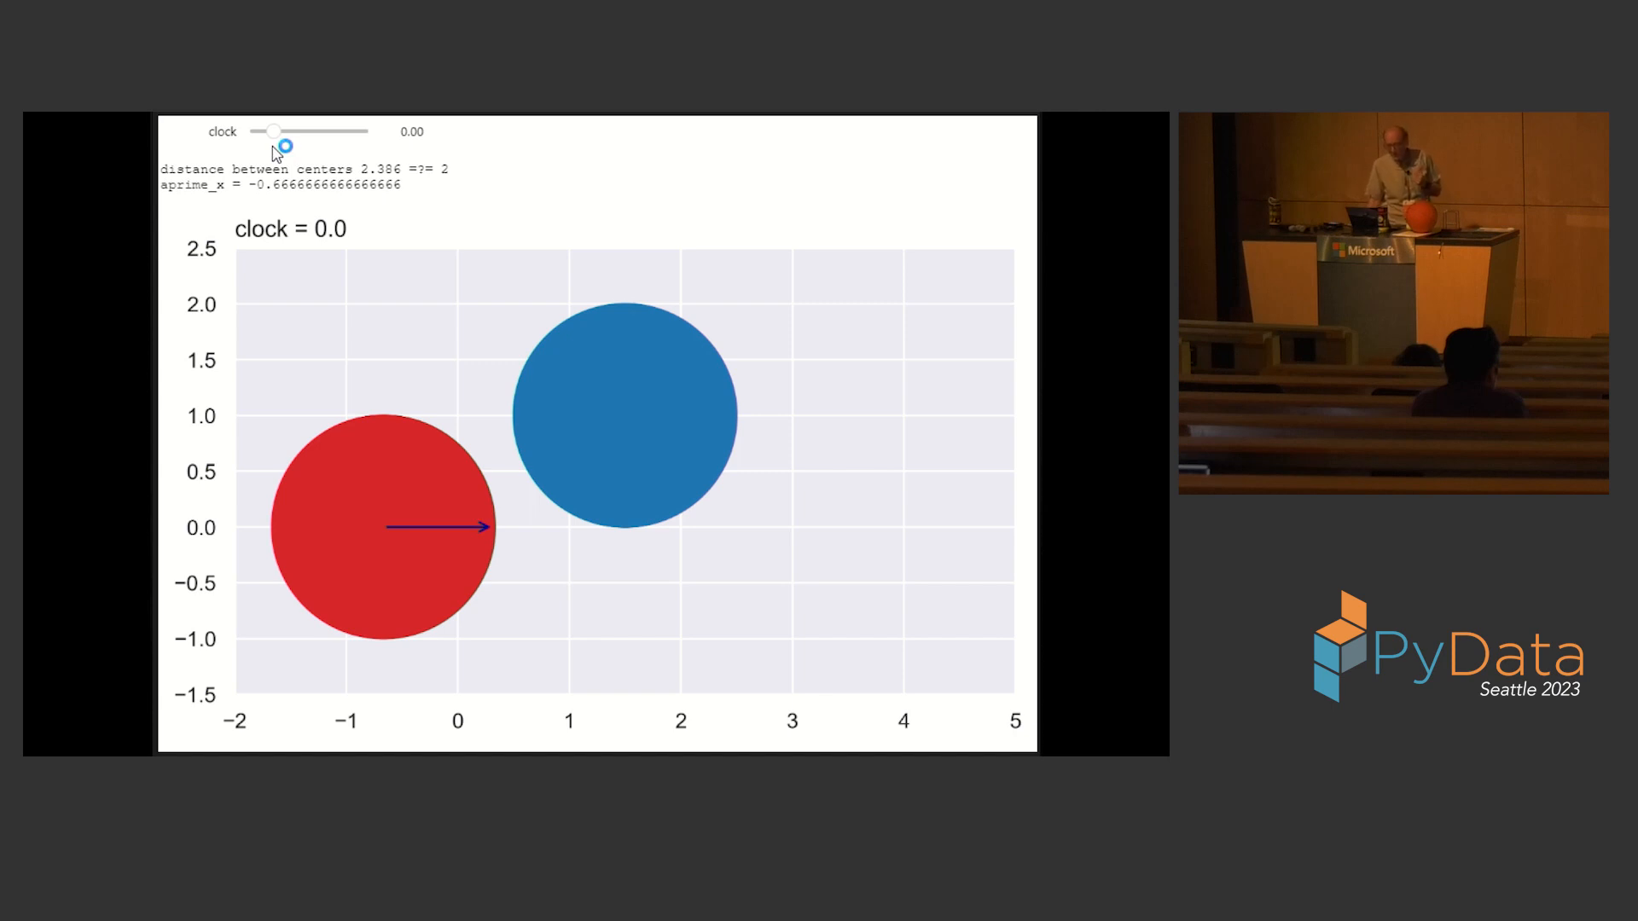
Rewind the simulation clock to -1.0, then reset it to 0.00
left_click_drag(275, 131, 285, 131)
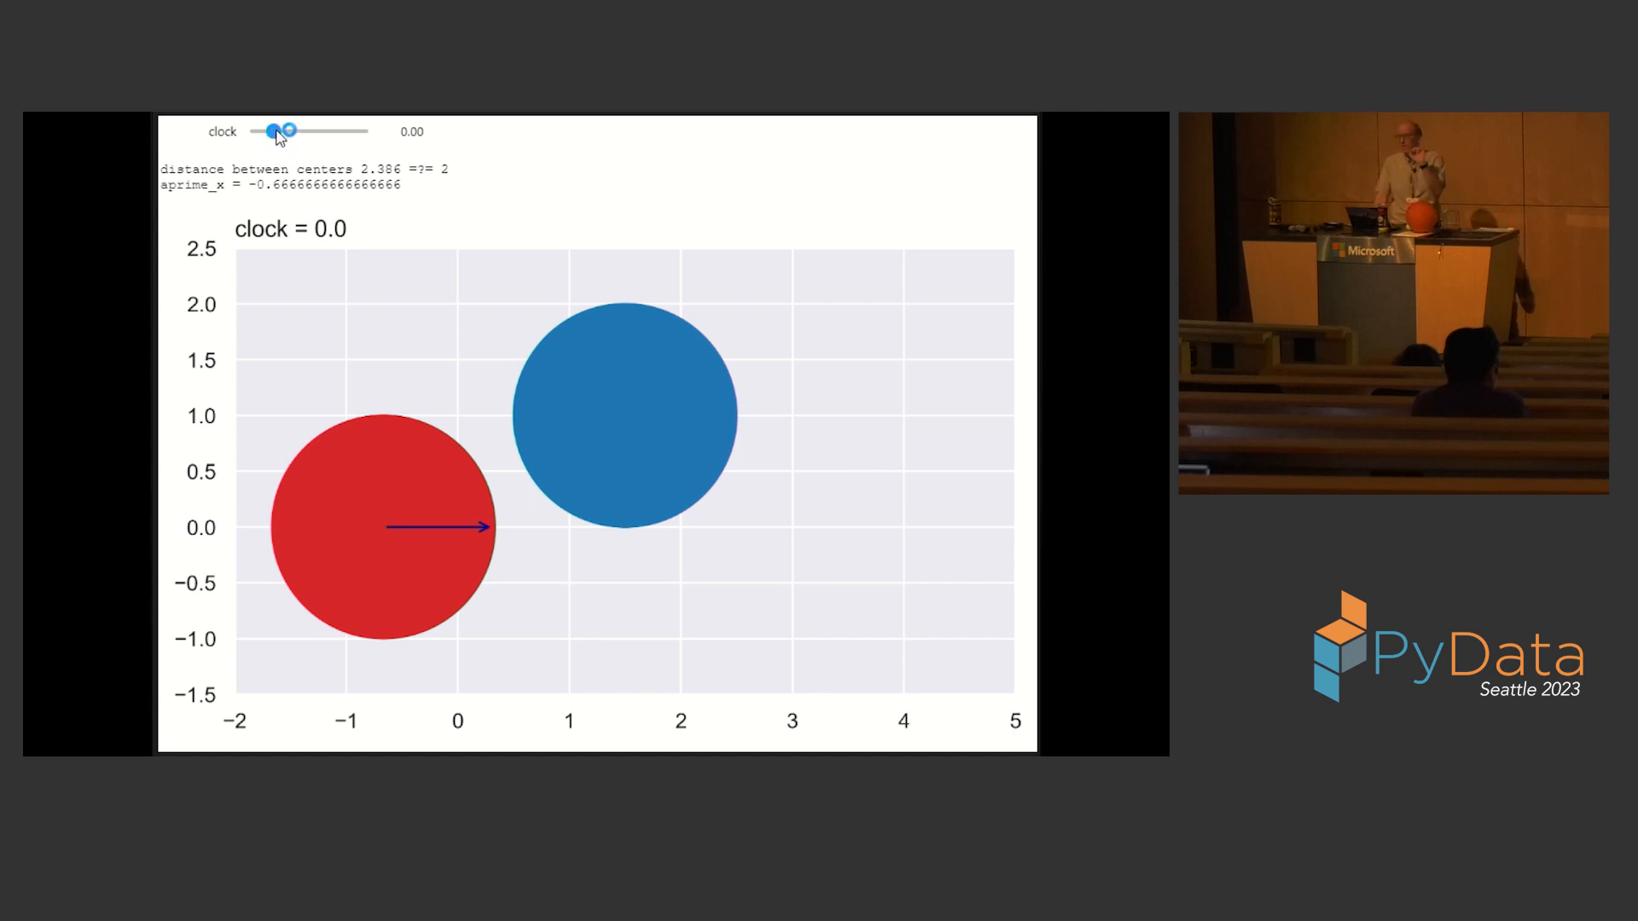
left_click_drag(290, 131, 275, 131)
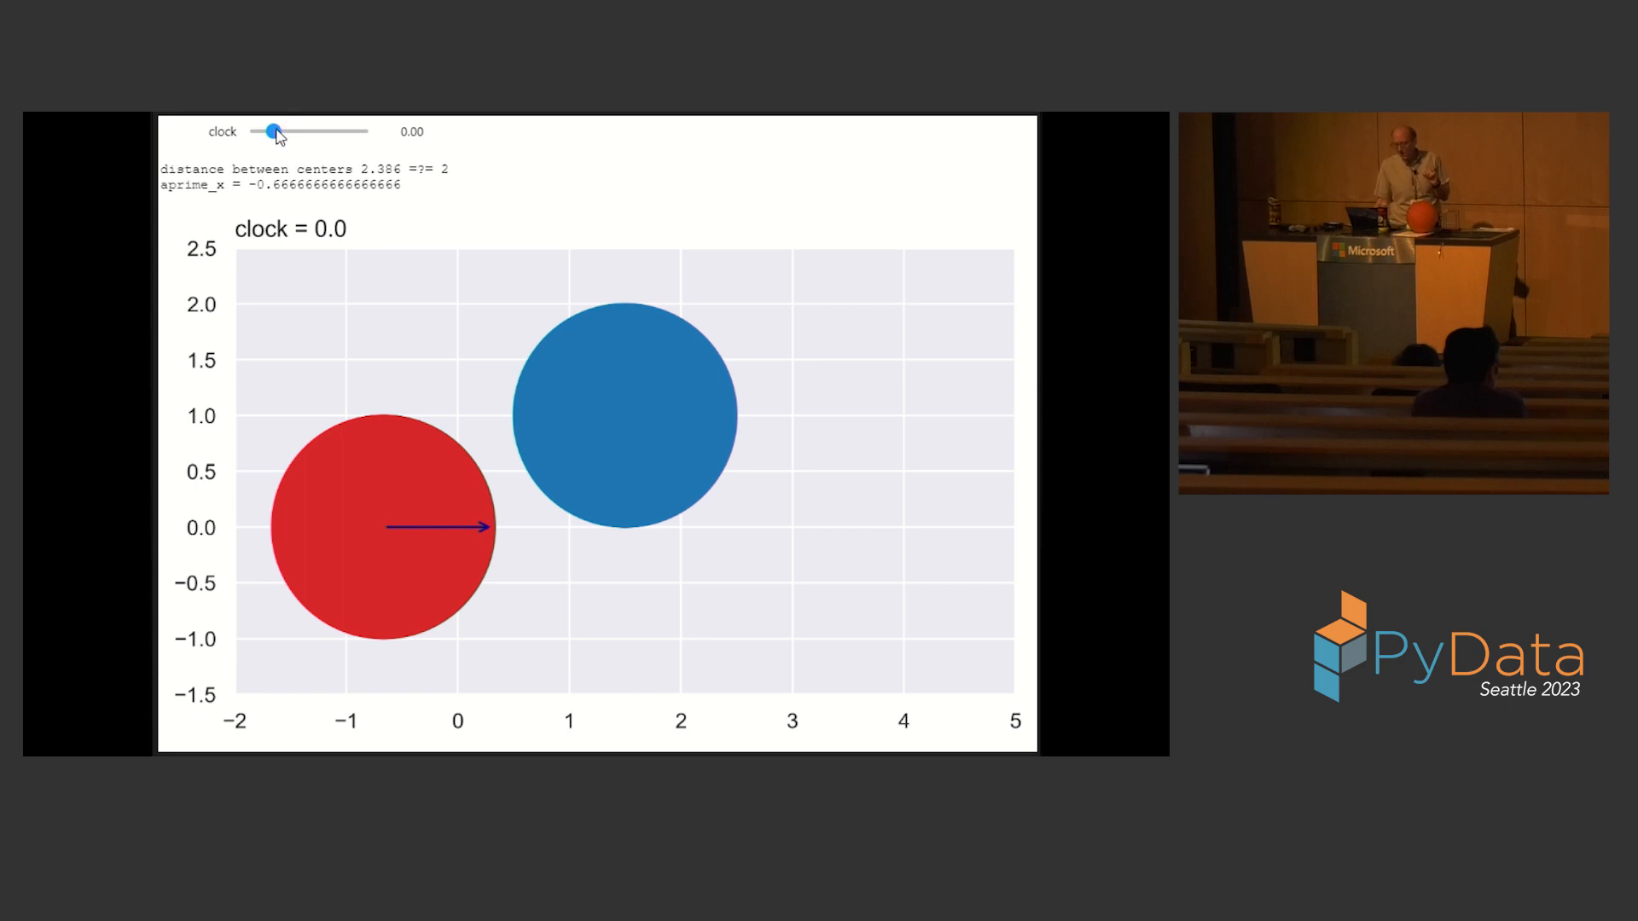
left_click_drag(274, 131, 267, 131)
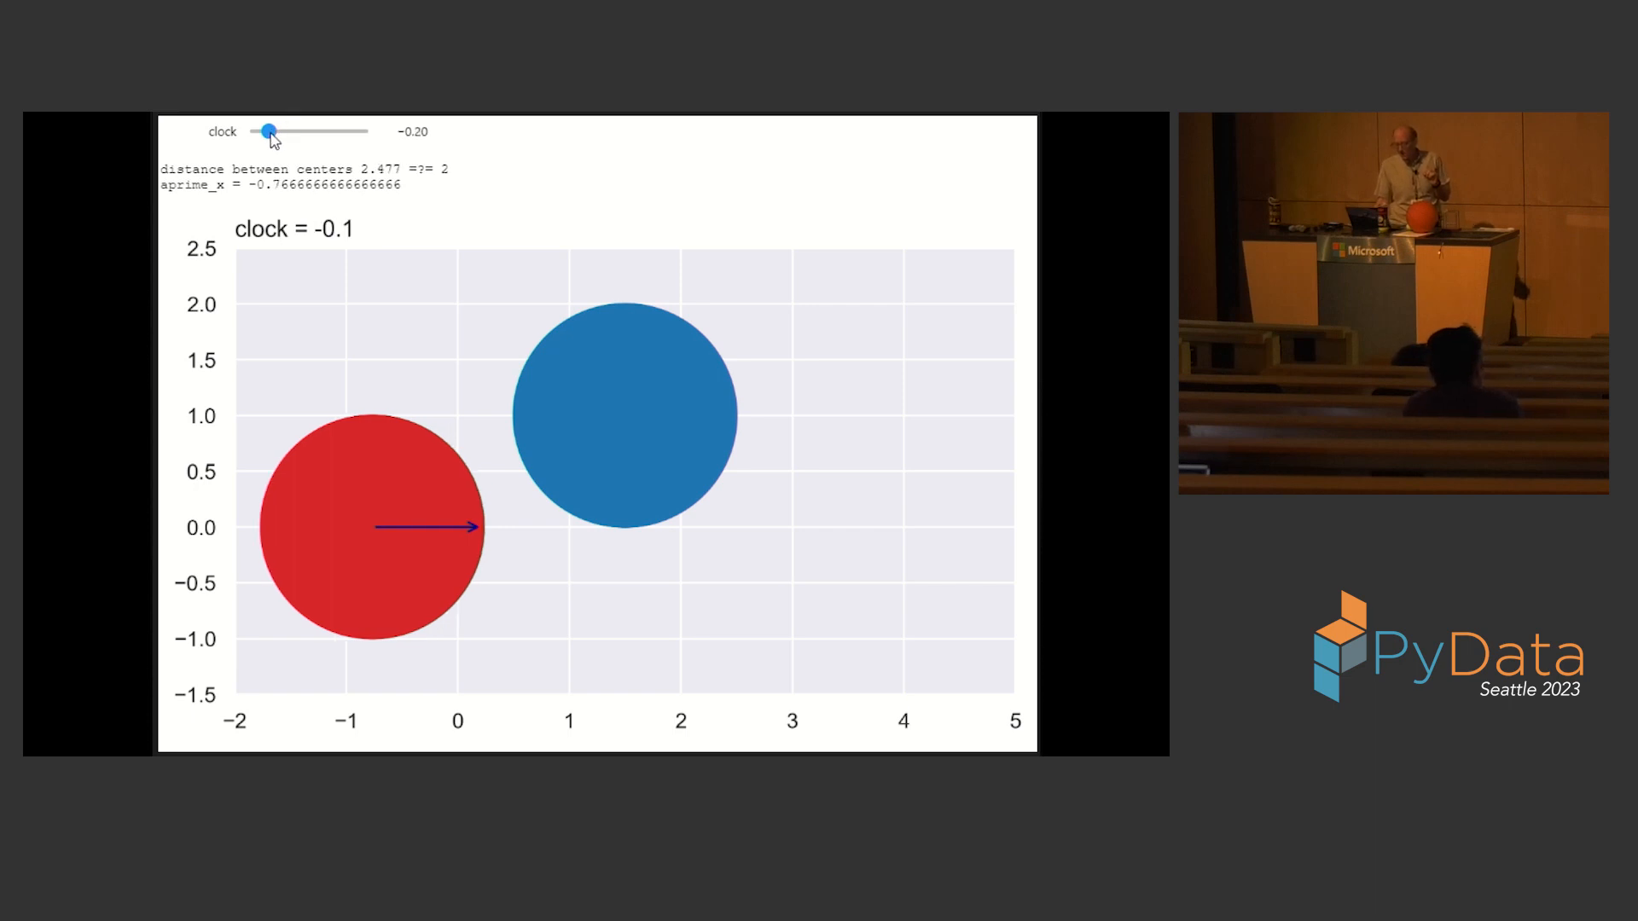
left_click_drag(269, 131, 249, 132)
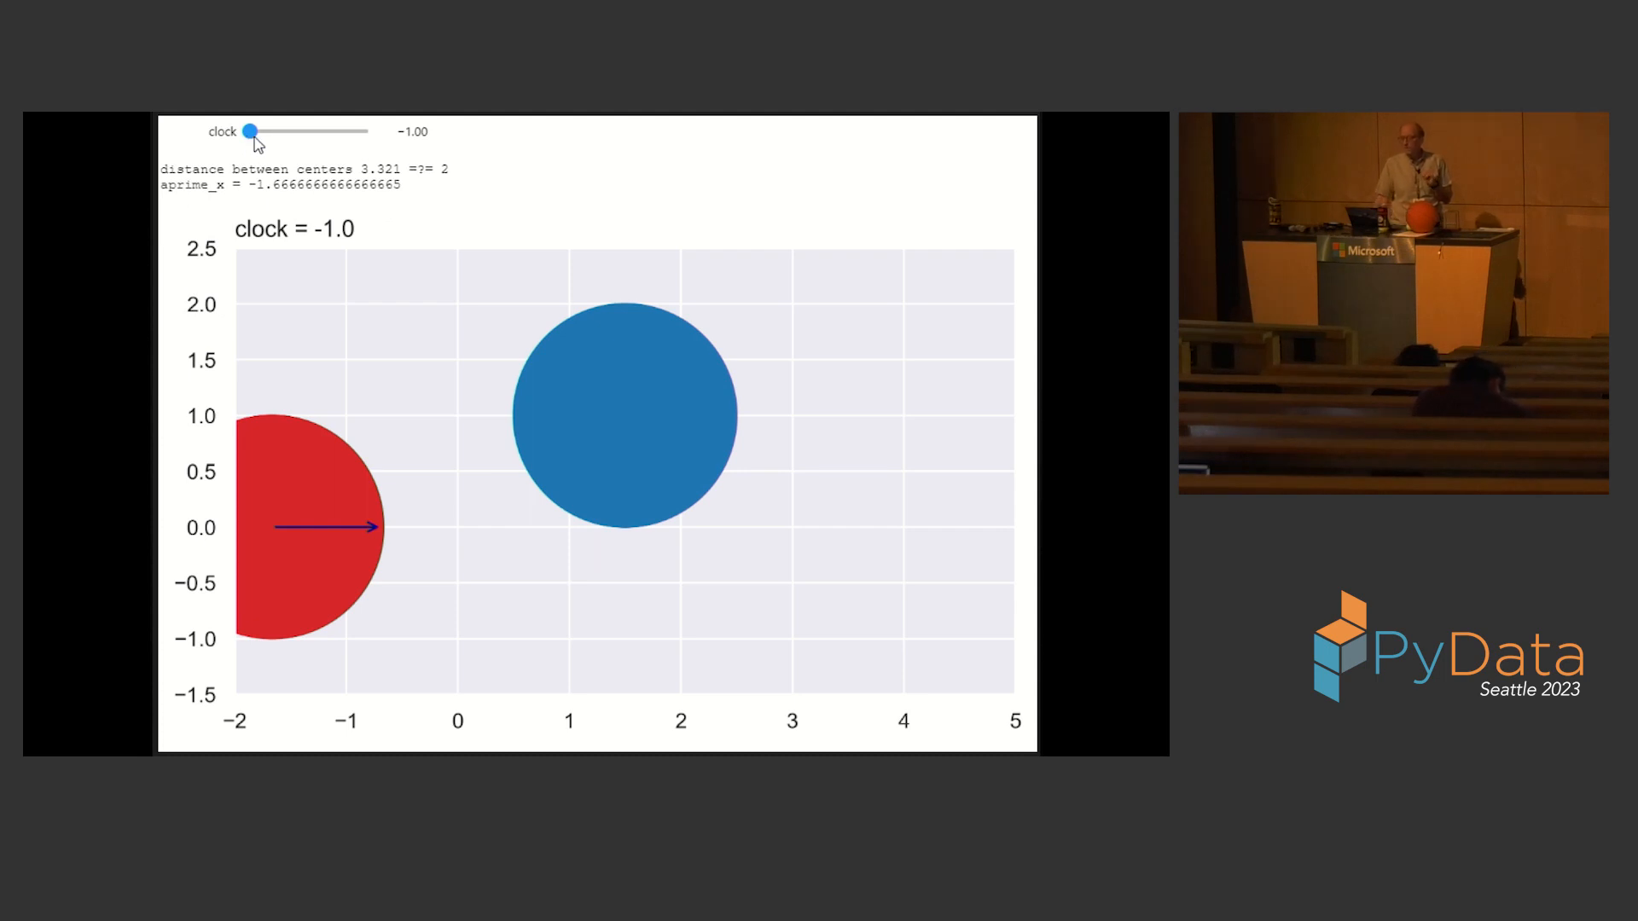
left_click_drag(250, 131, 276, 132)
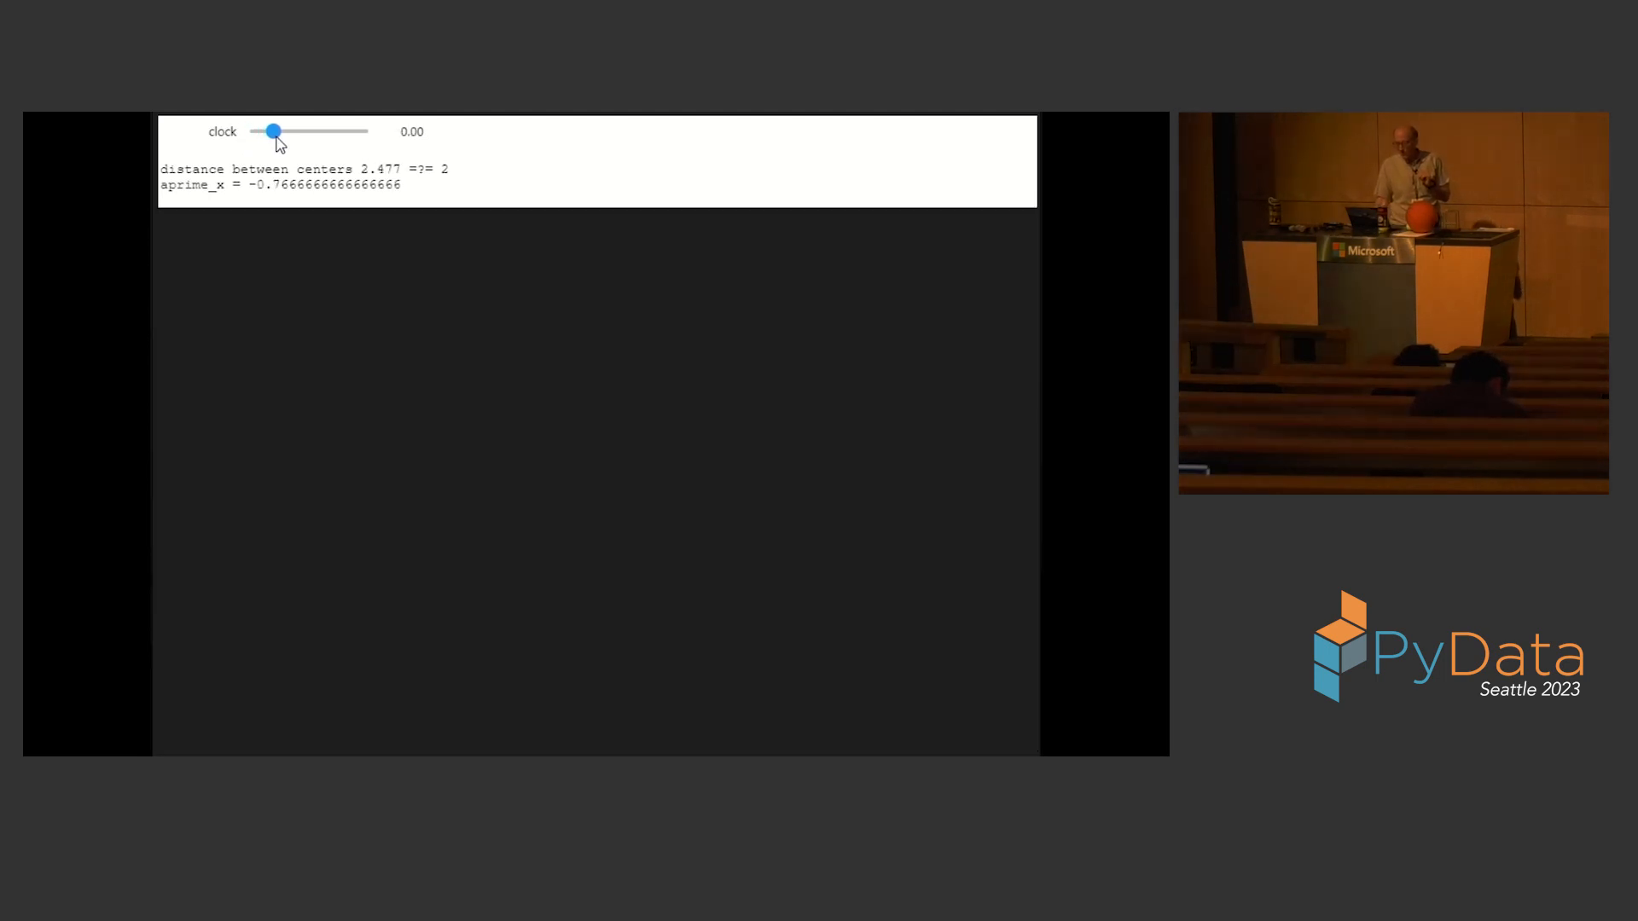
Sweep the clock between 0.4 and 0.8 to show the overlap, settling at 0.6
left_click_drag(273, 131, 289, 132)
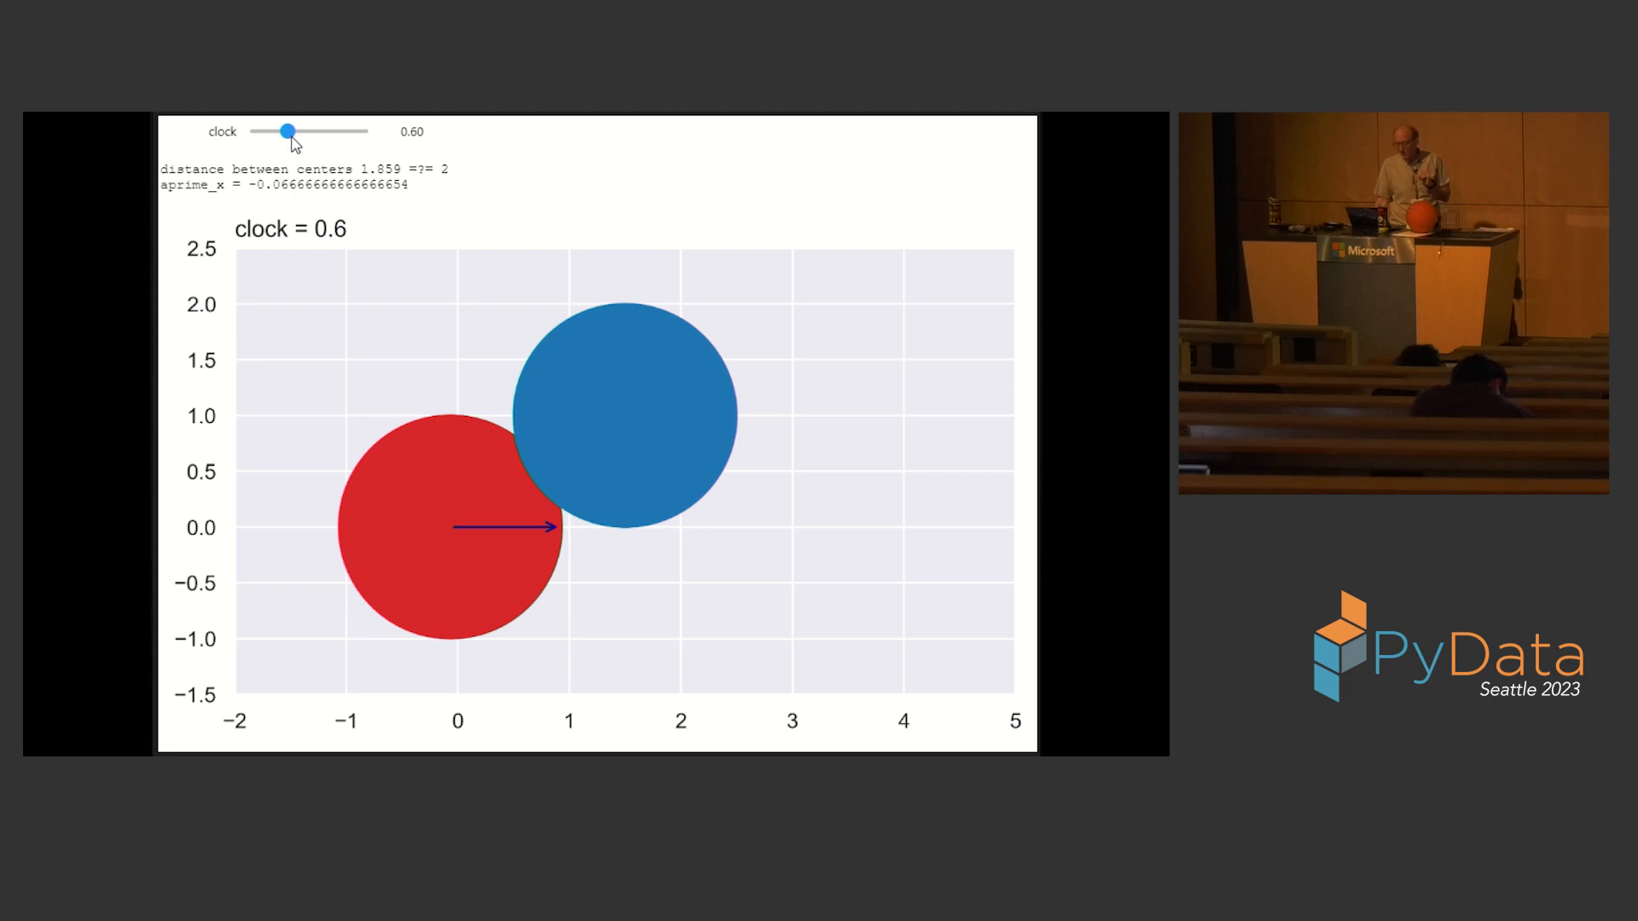
left_click_drag(288, 130, 304, 131)
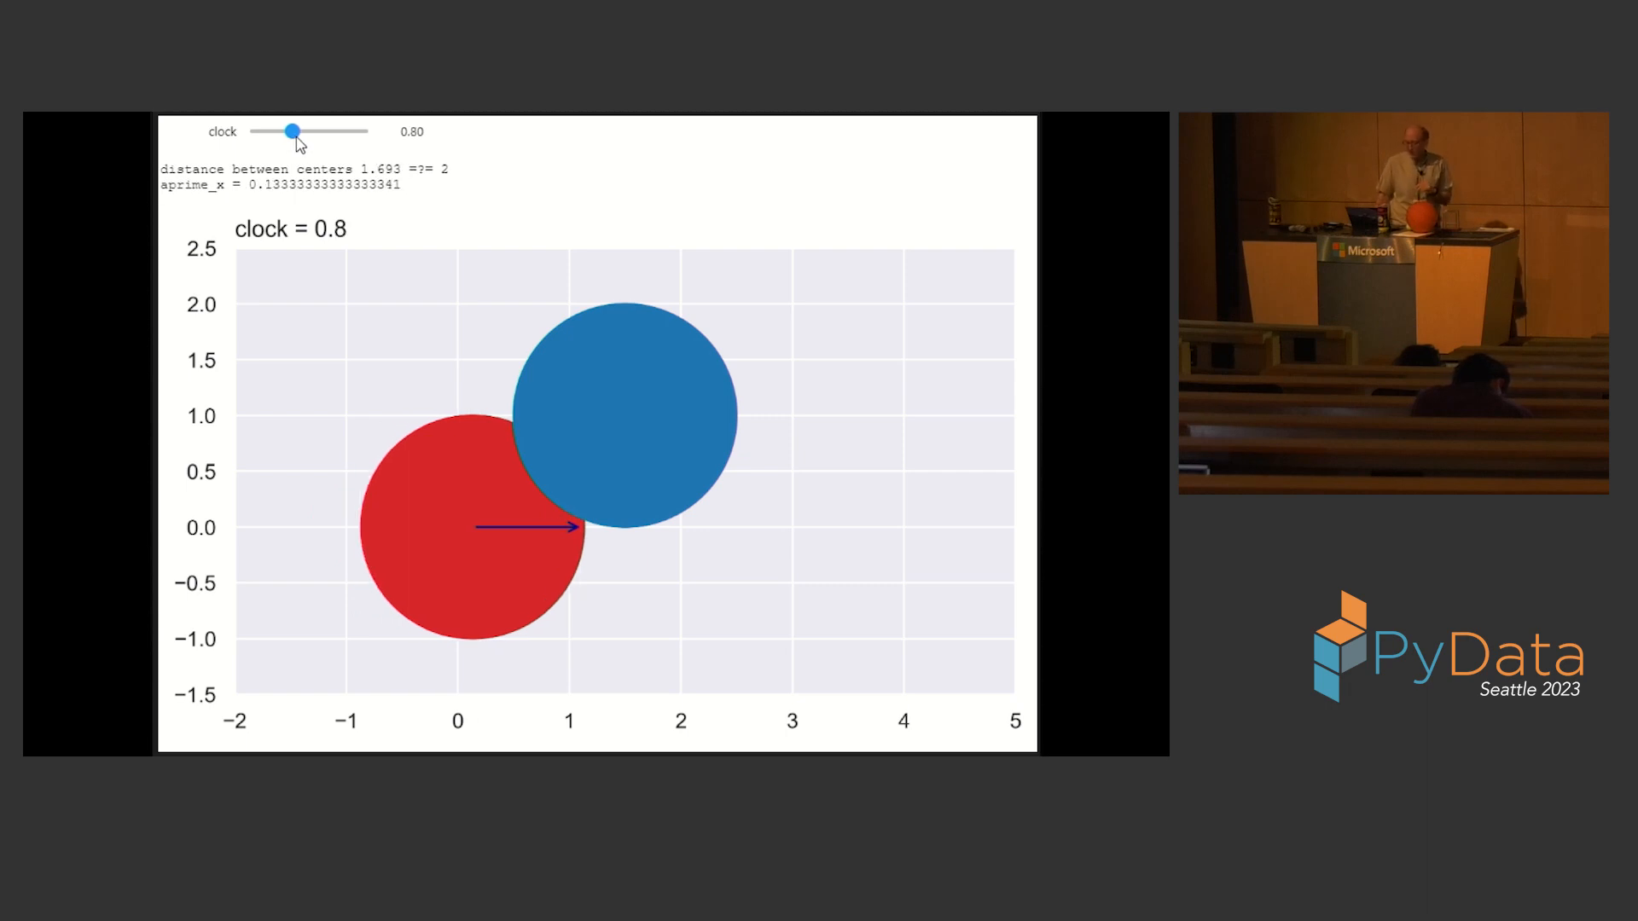
left_click_drag(313, 131, 284, 131)
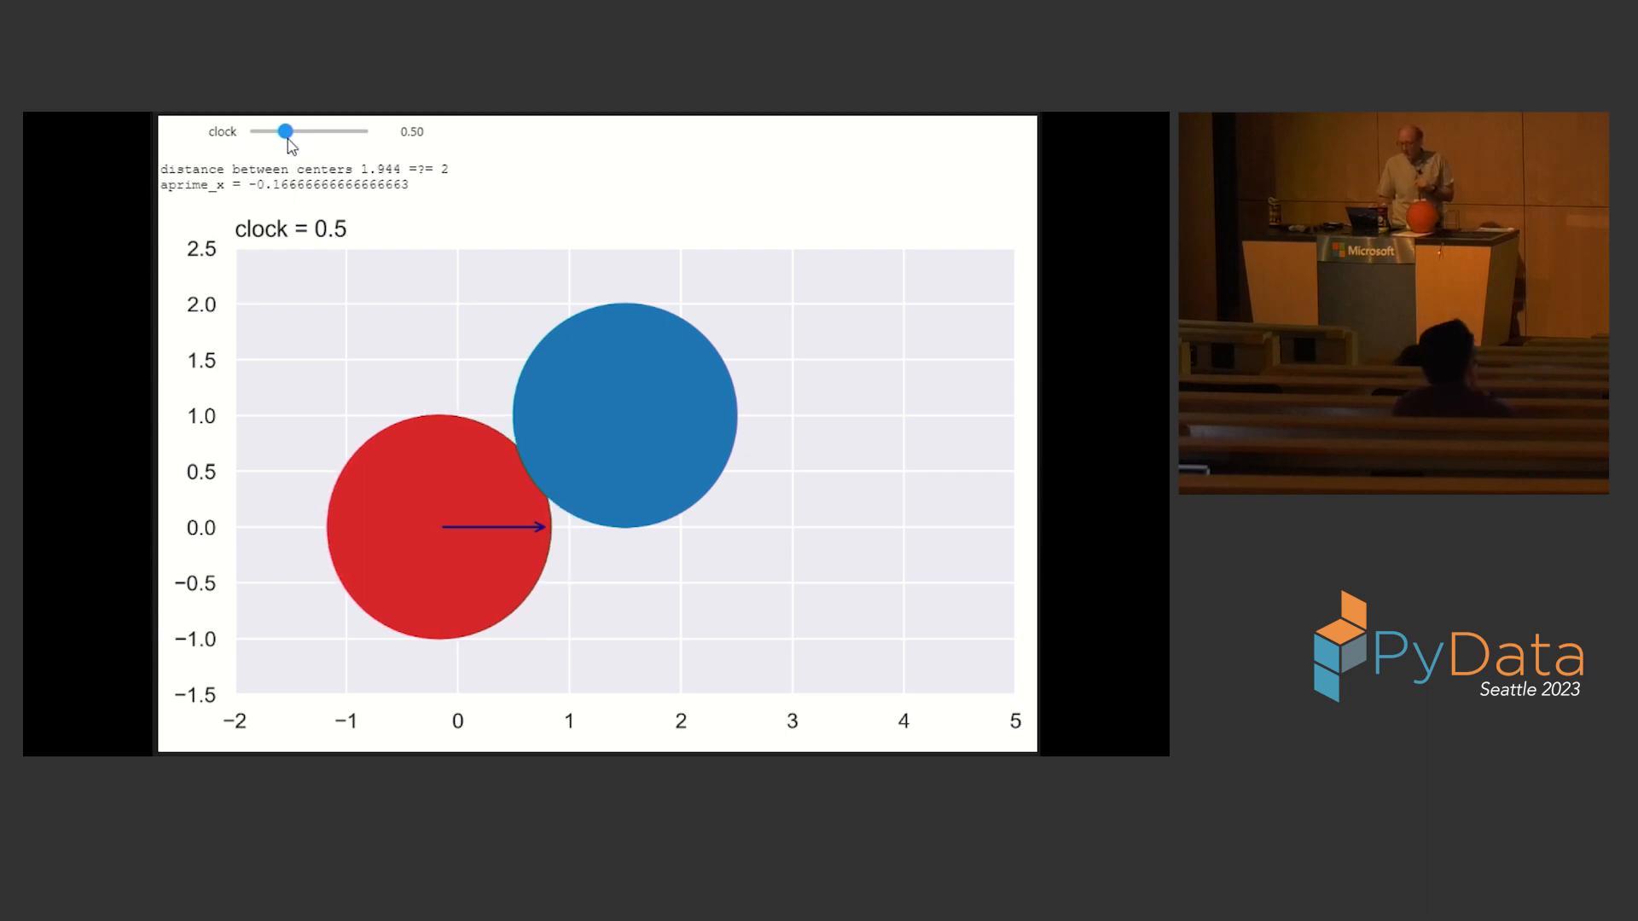
left_click_drag(284, 130, 281, 131)
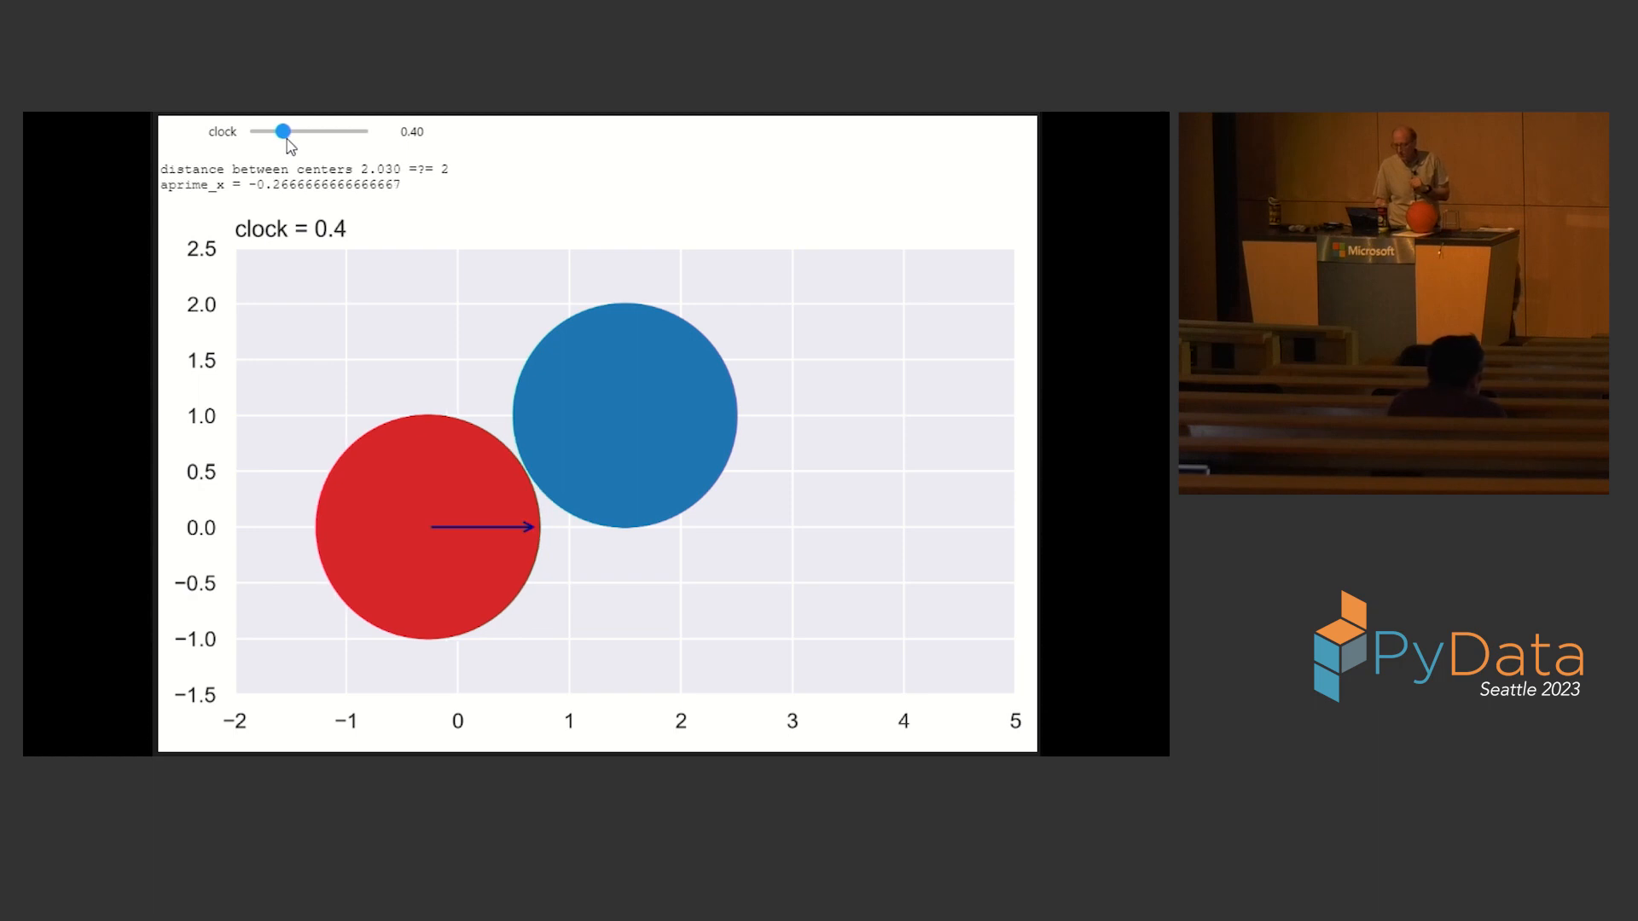
left_click_drag(280, 132, 289, 131)
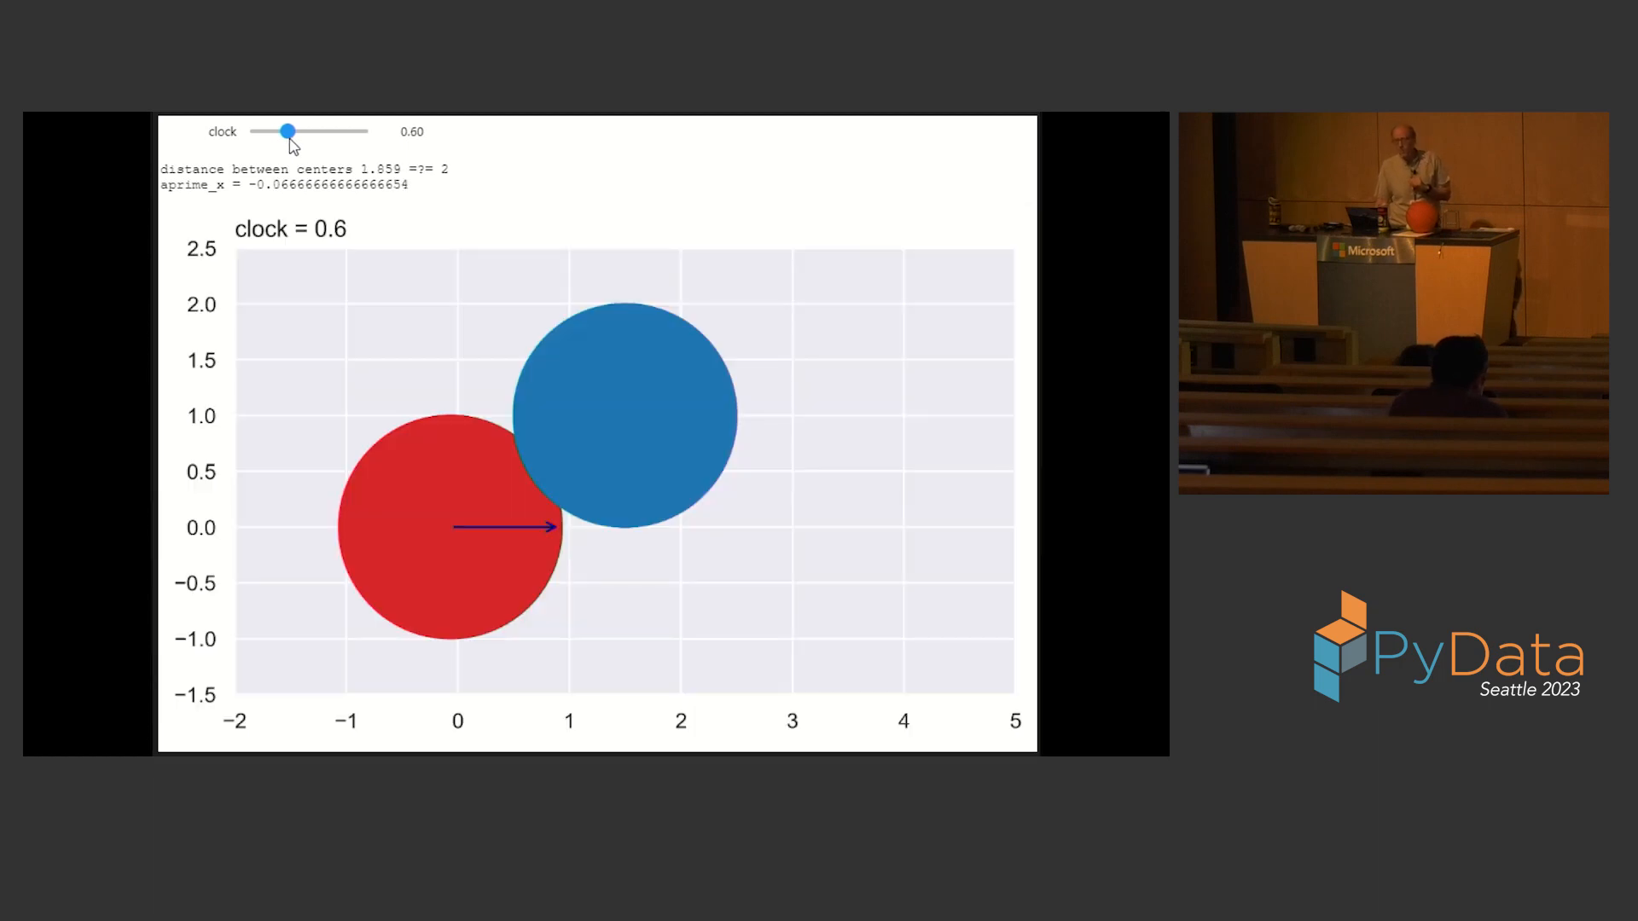
left_click_drag(289, 131, 284, 131)
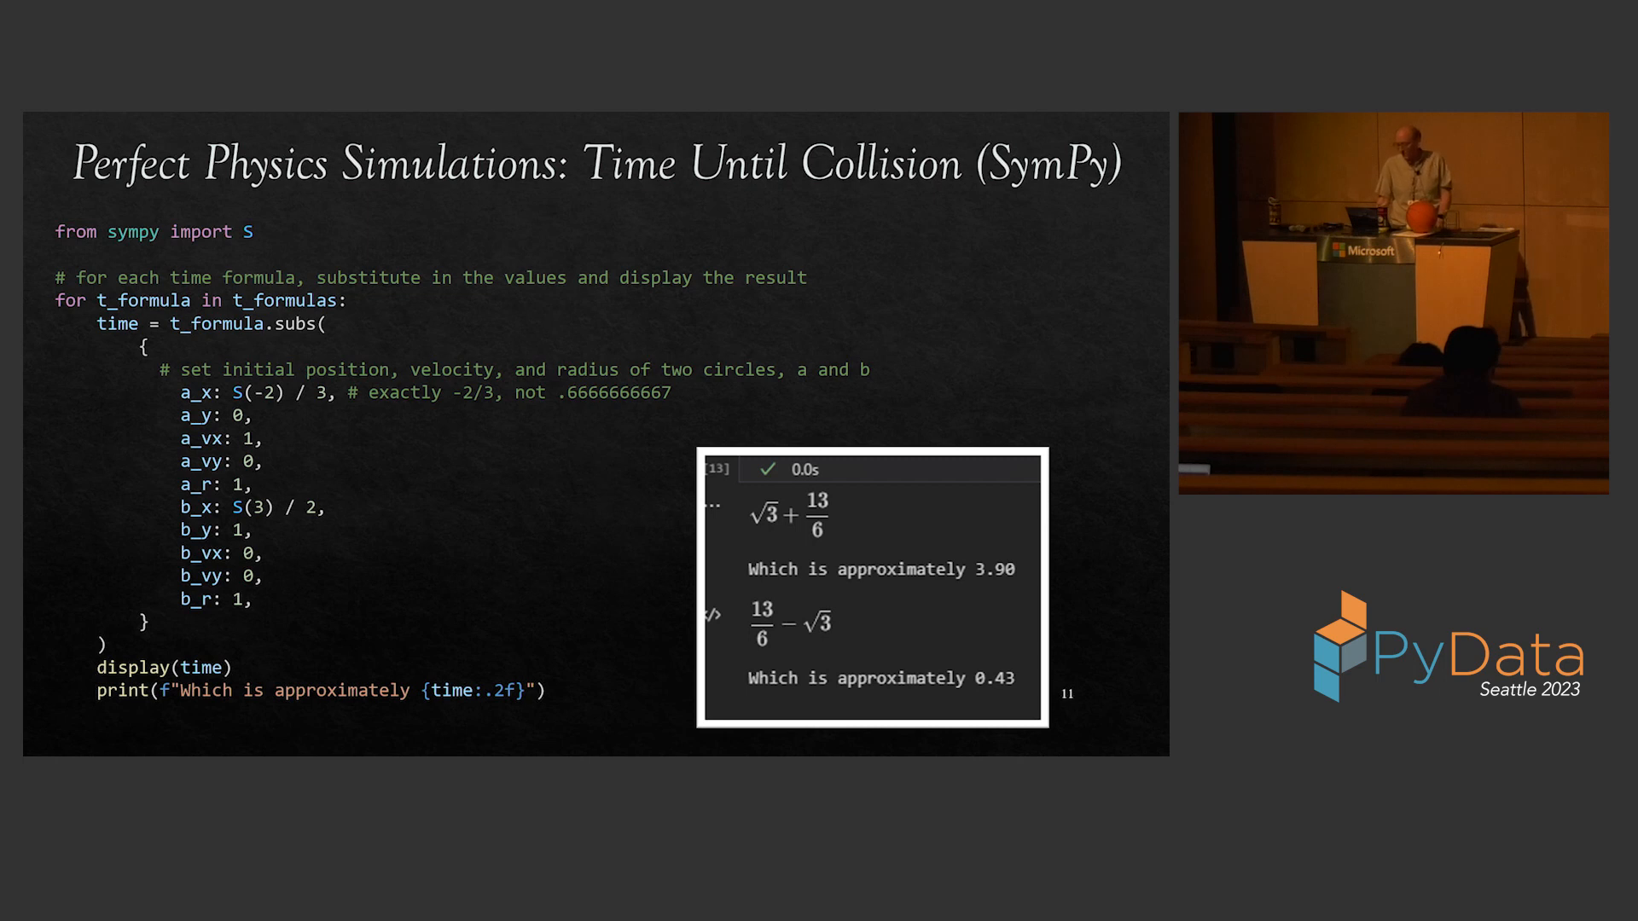
Advance to slide 11 with the SymPy substitution code and its ≈3.90 and ≈0.43 results
key("Right")
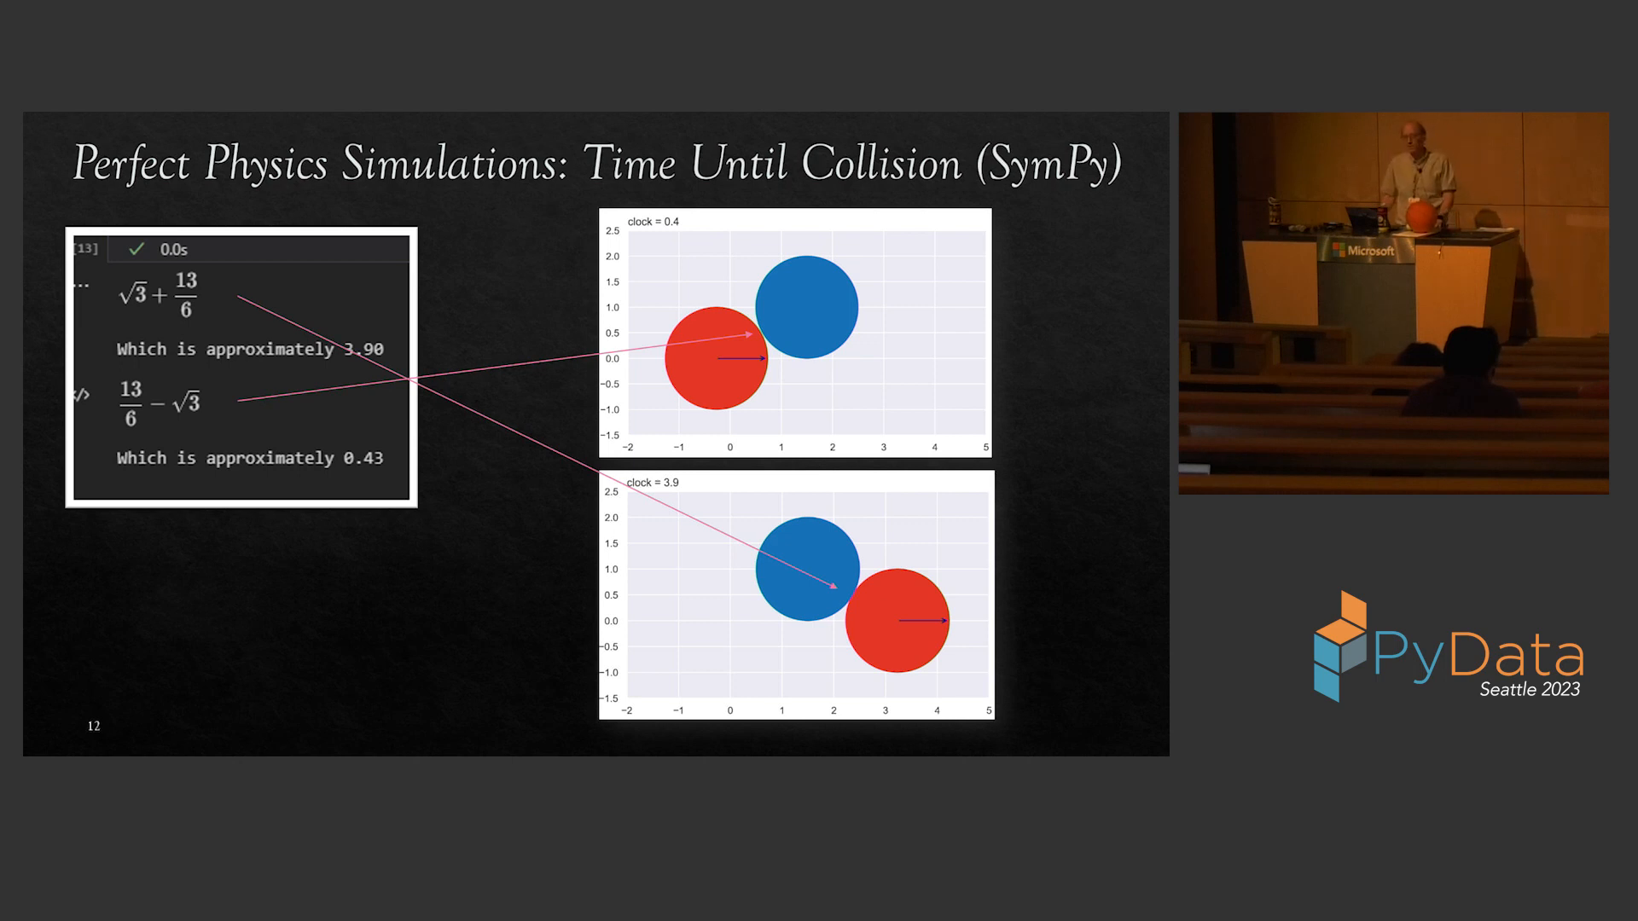
Advance to slide 12, linking collision times 0.43 and 3.90 to plots
key("Right")
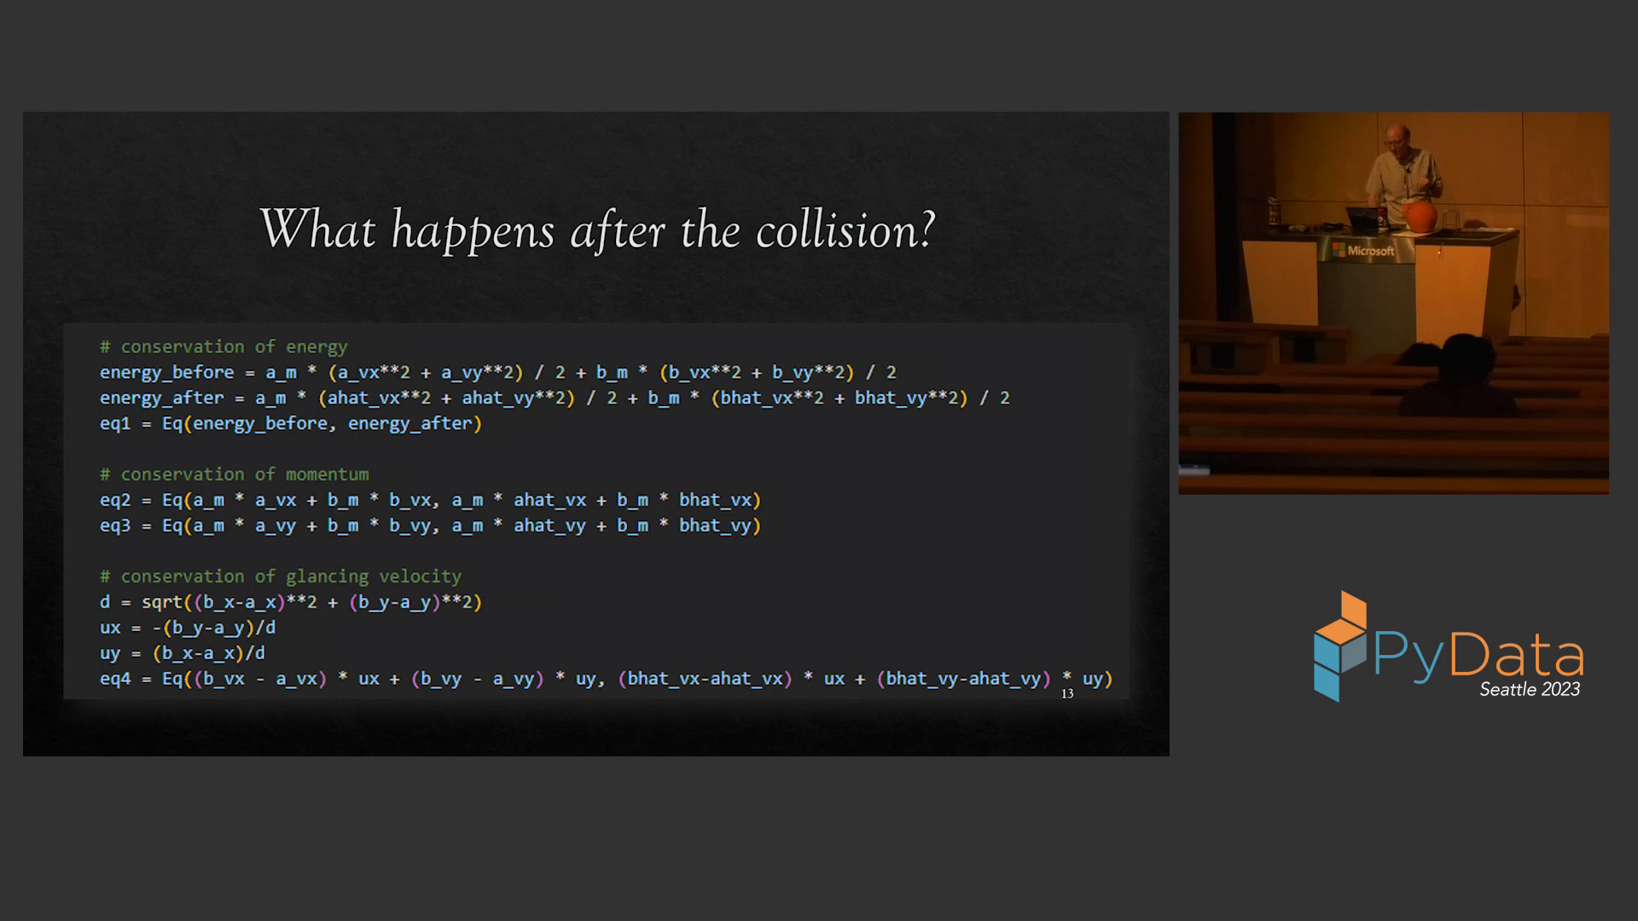
Advance to slide 14, 'Engine Algorithm', with four steps and three collision plots
key("Right")
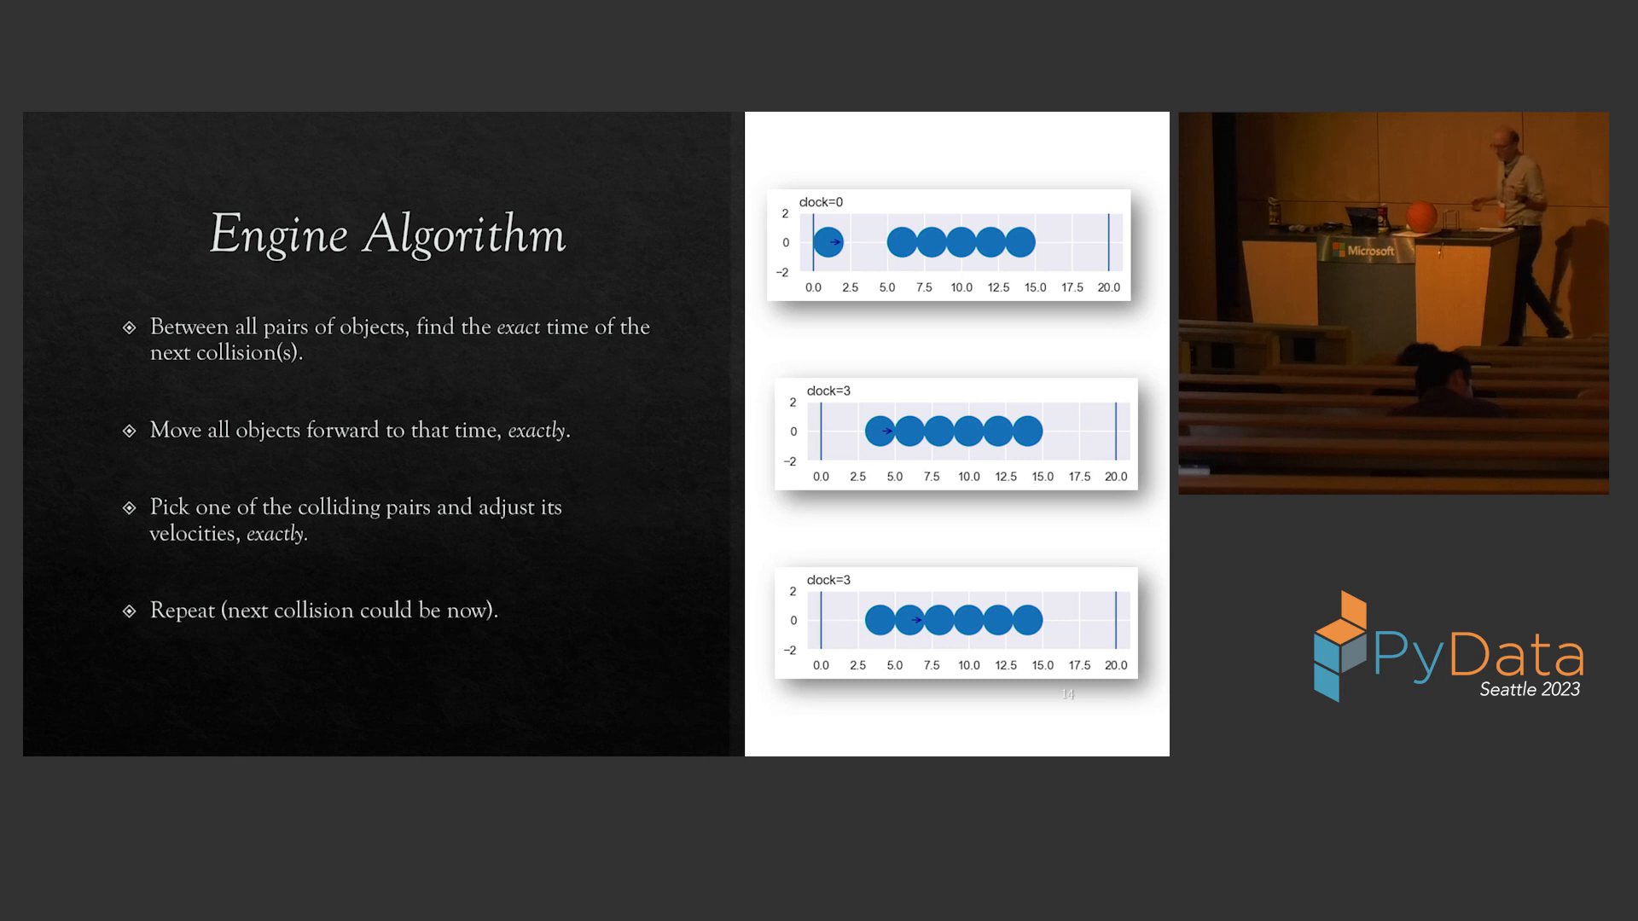
Move past Engine Algorithm to the Newton's cradle plot at clock=0
key("Right")
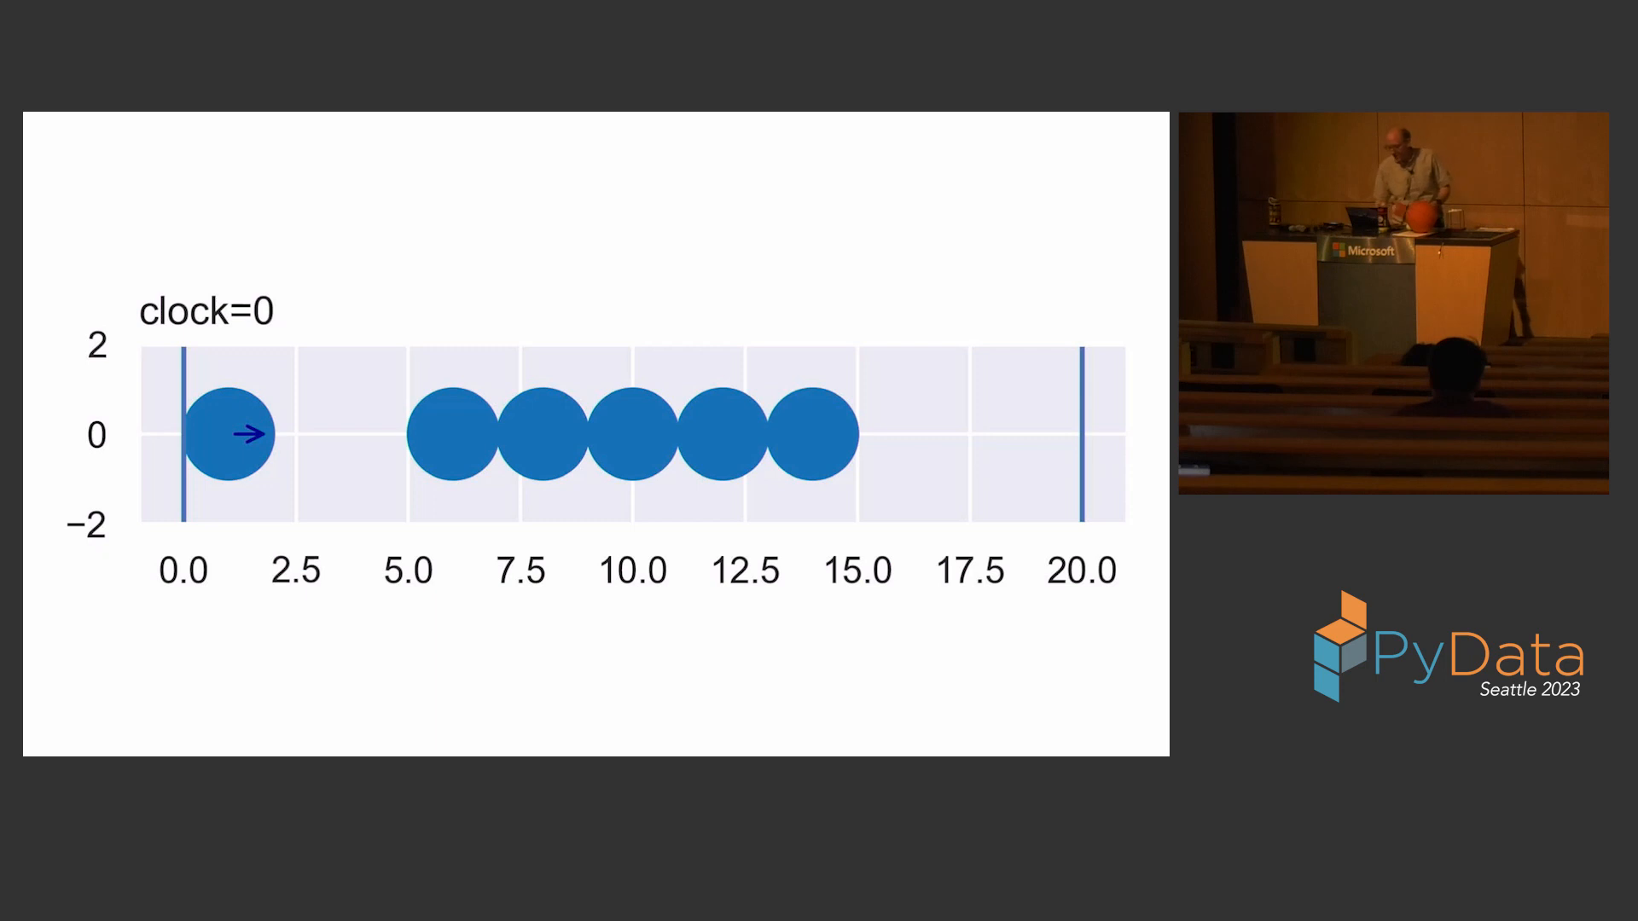
Advance to the Exact Newton's Cradle slide and play its animation
key("right")
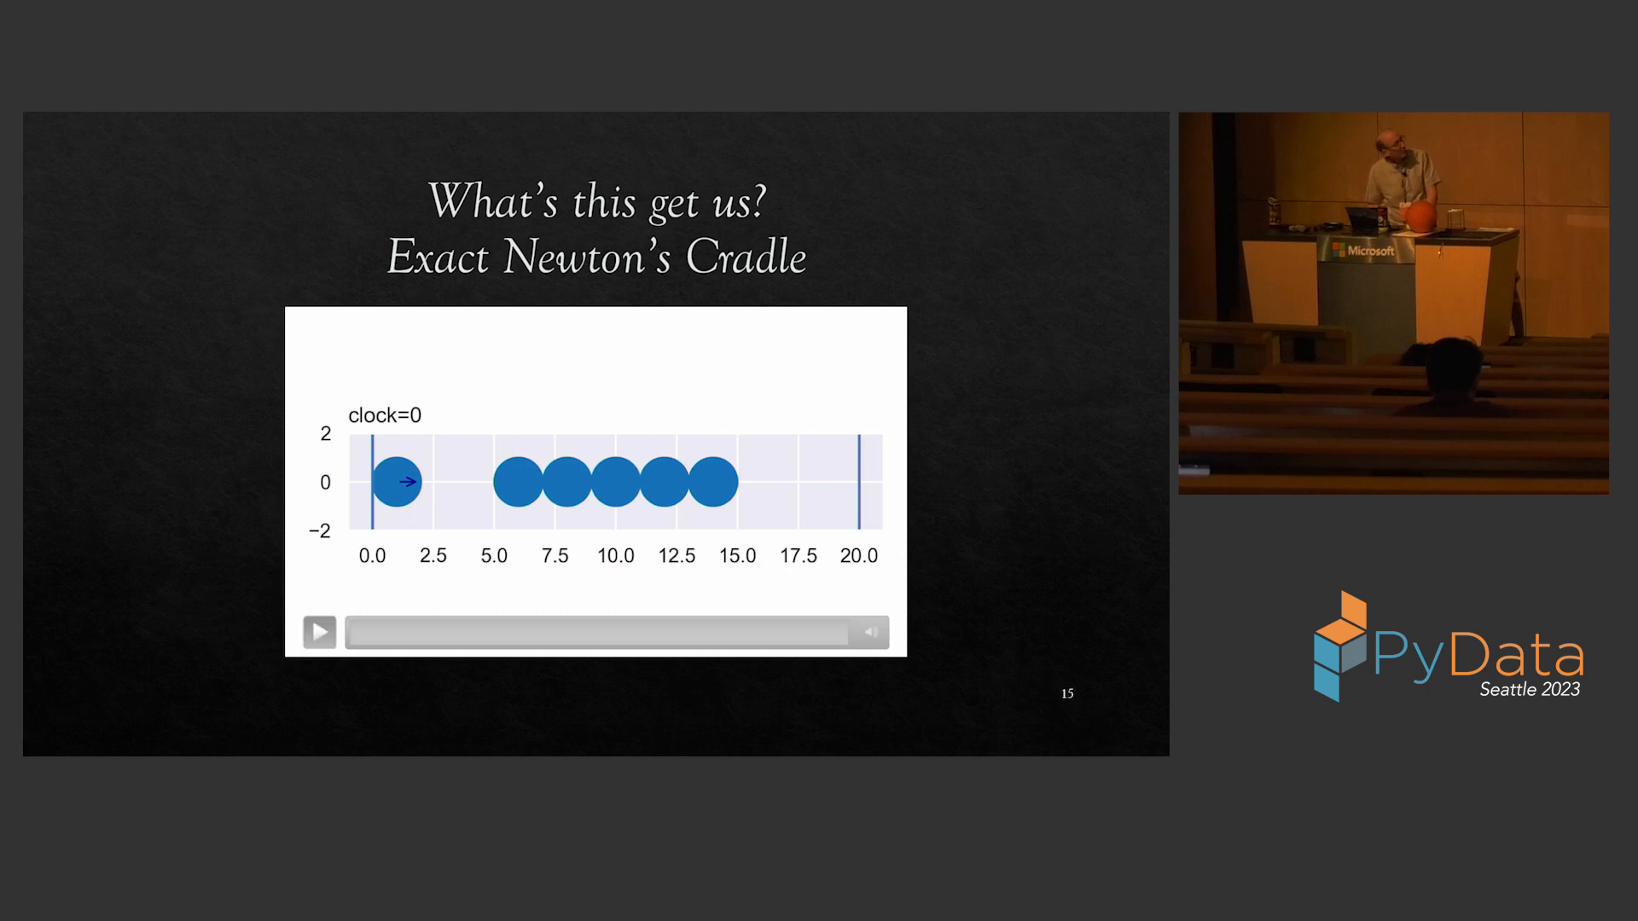
left_click(319, 631)
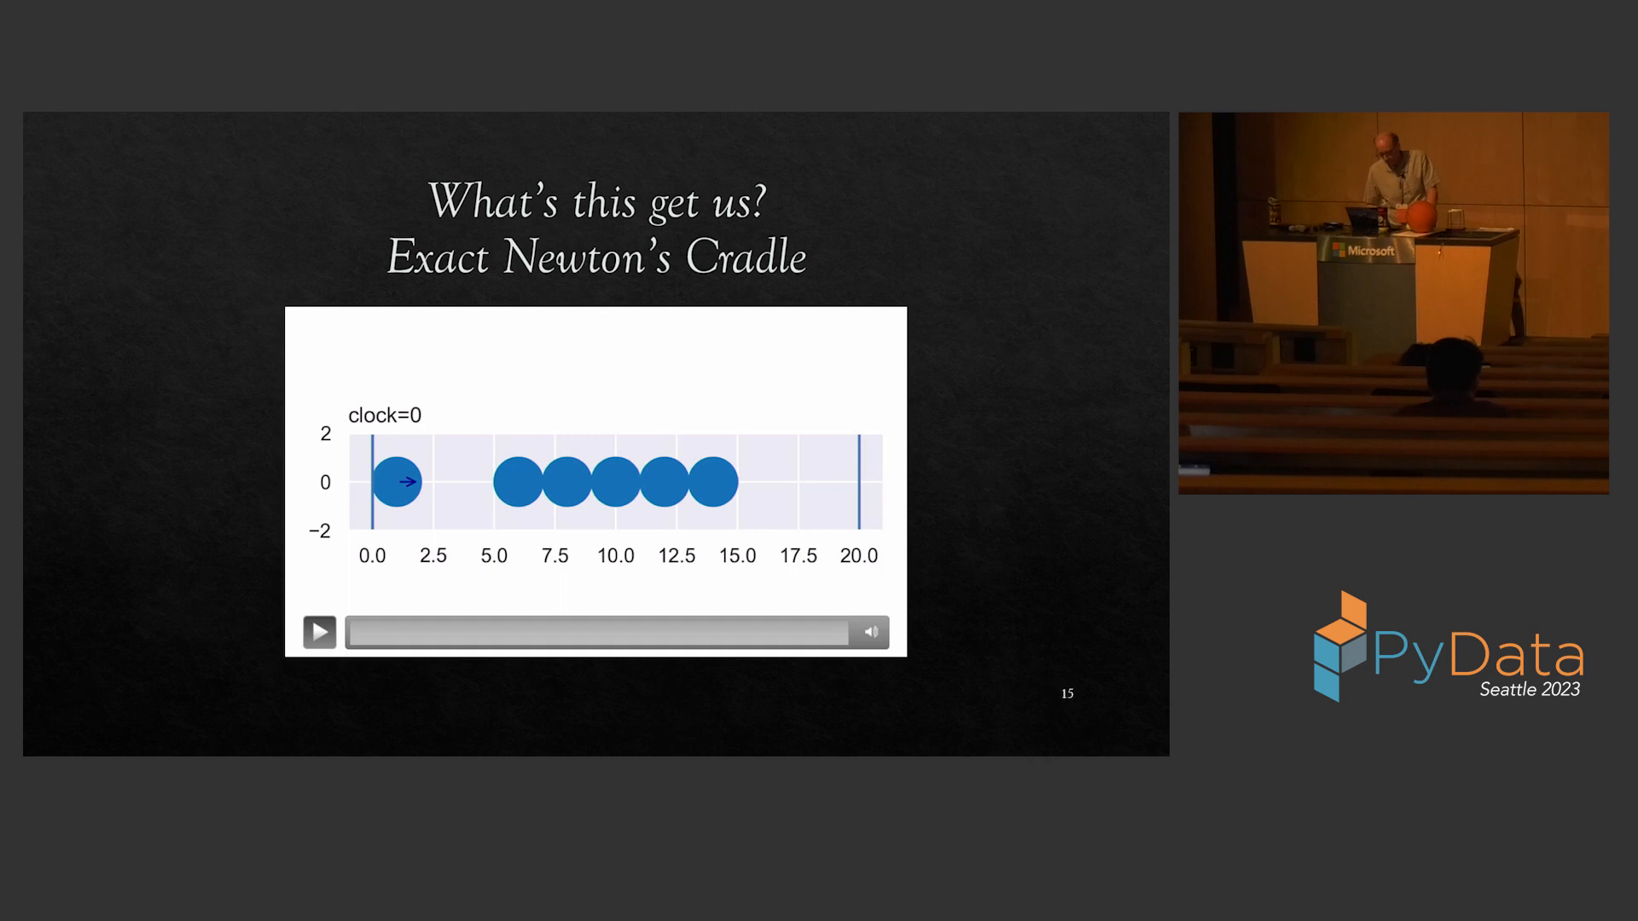
left_click(319, 631)
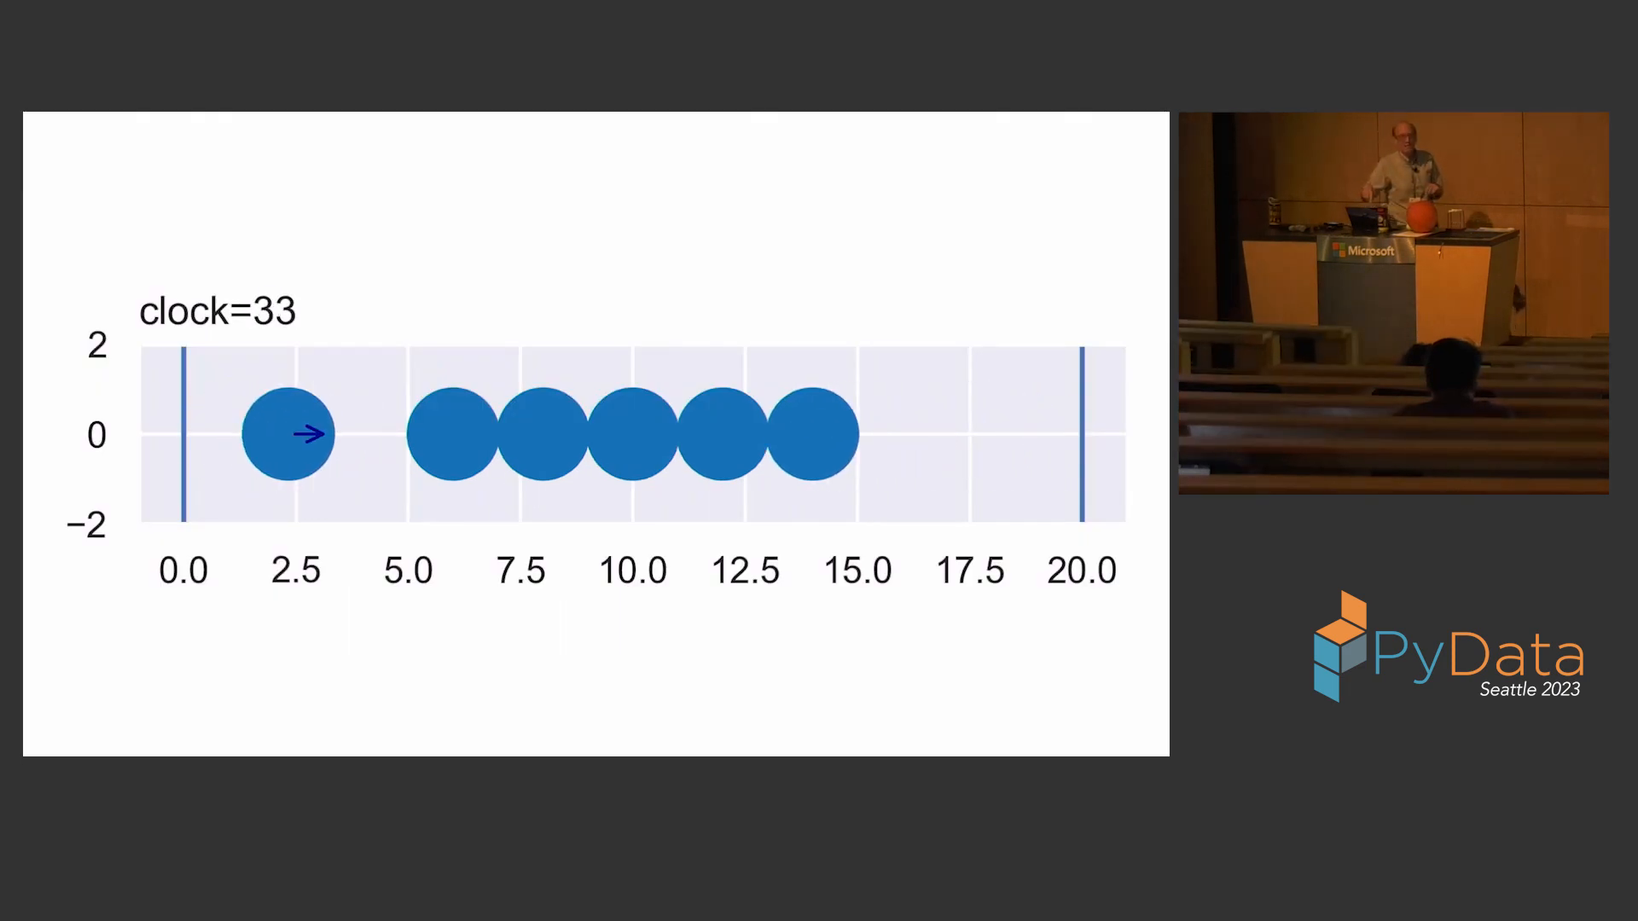
key("Right")
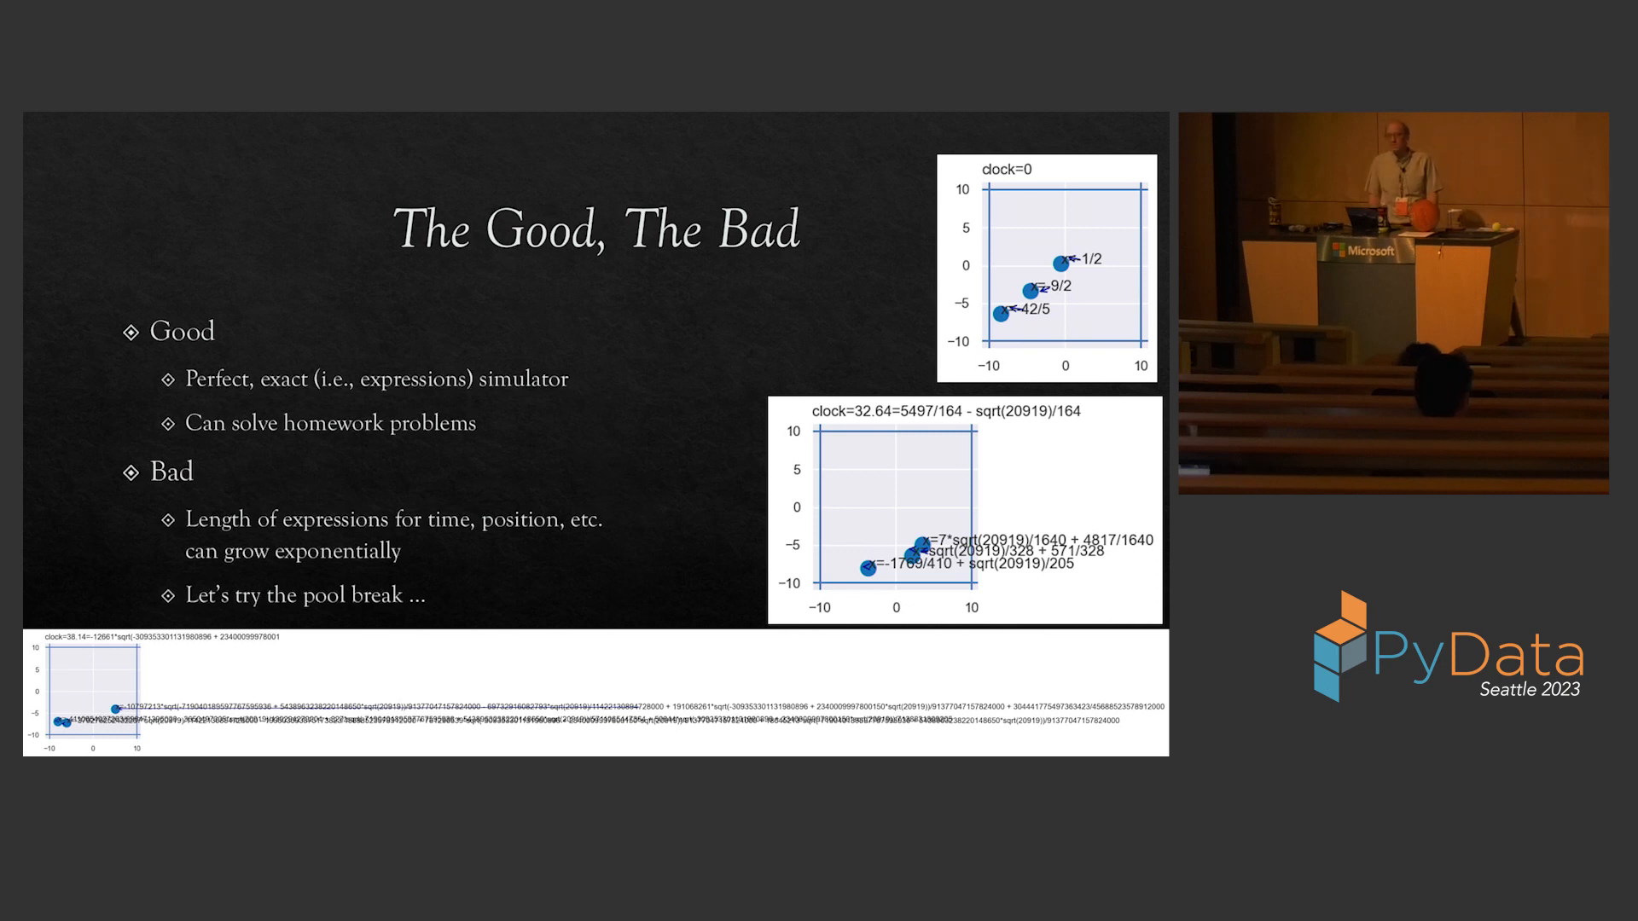
Advance to the 'Billiards Break (now with perfection!)' slide, its animation at clock=201
key("right")
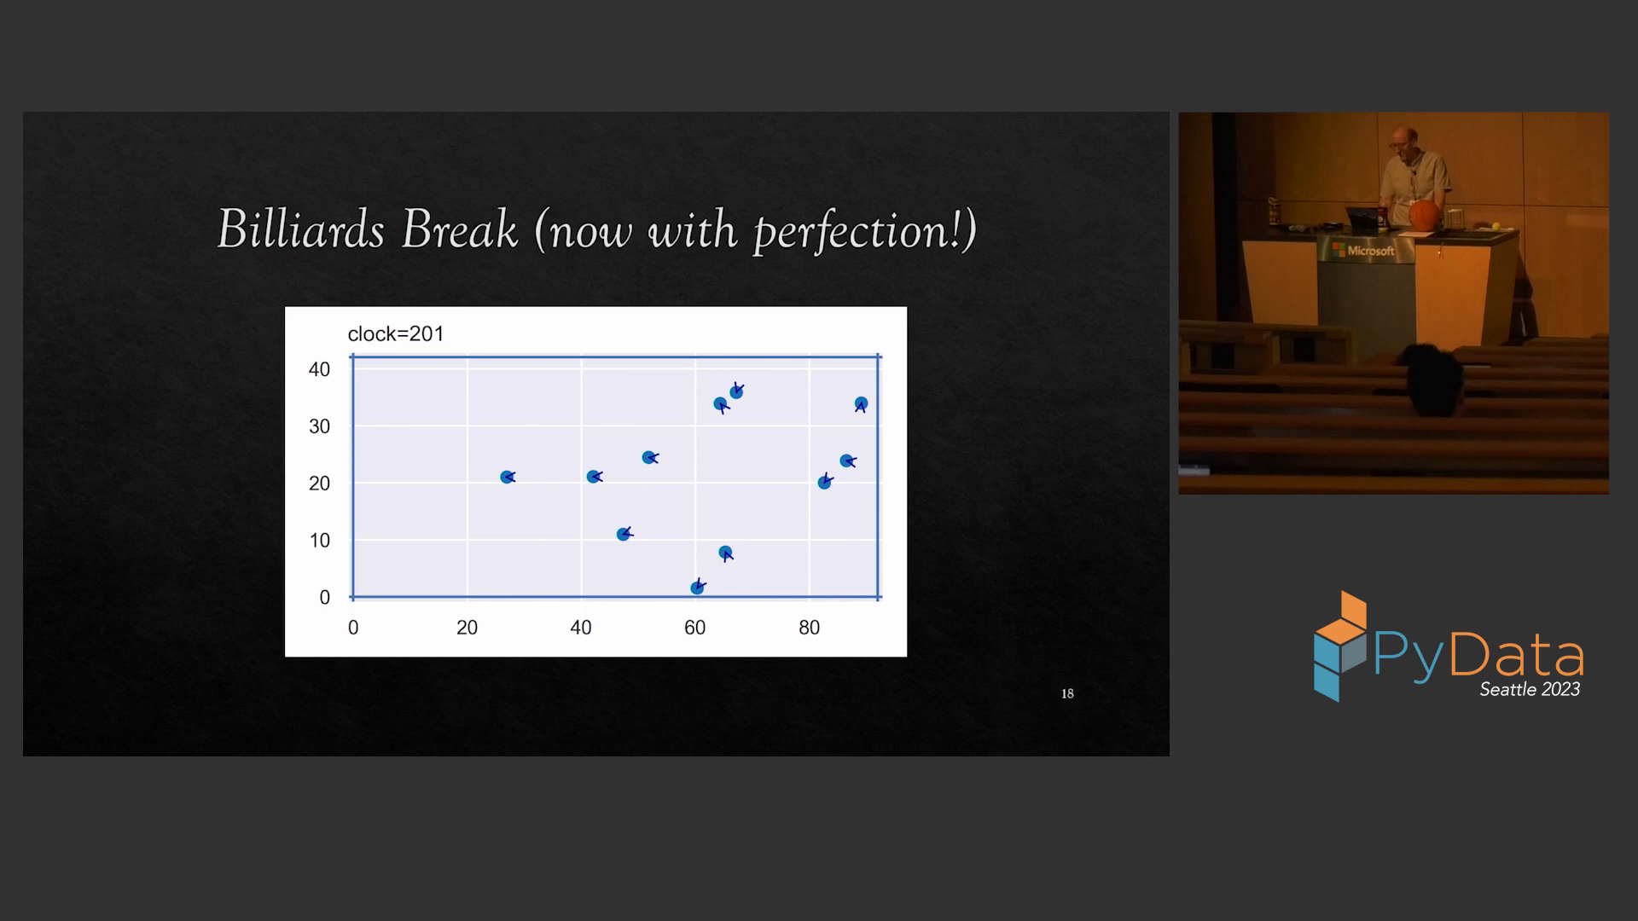
Advance to the two-panel Seed = 0 and Seed = 1 collision animations
key("Right")
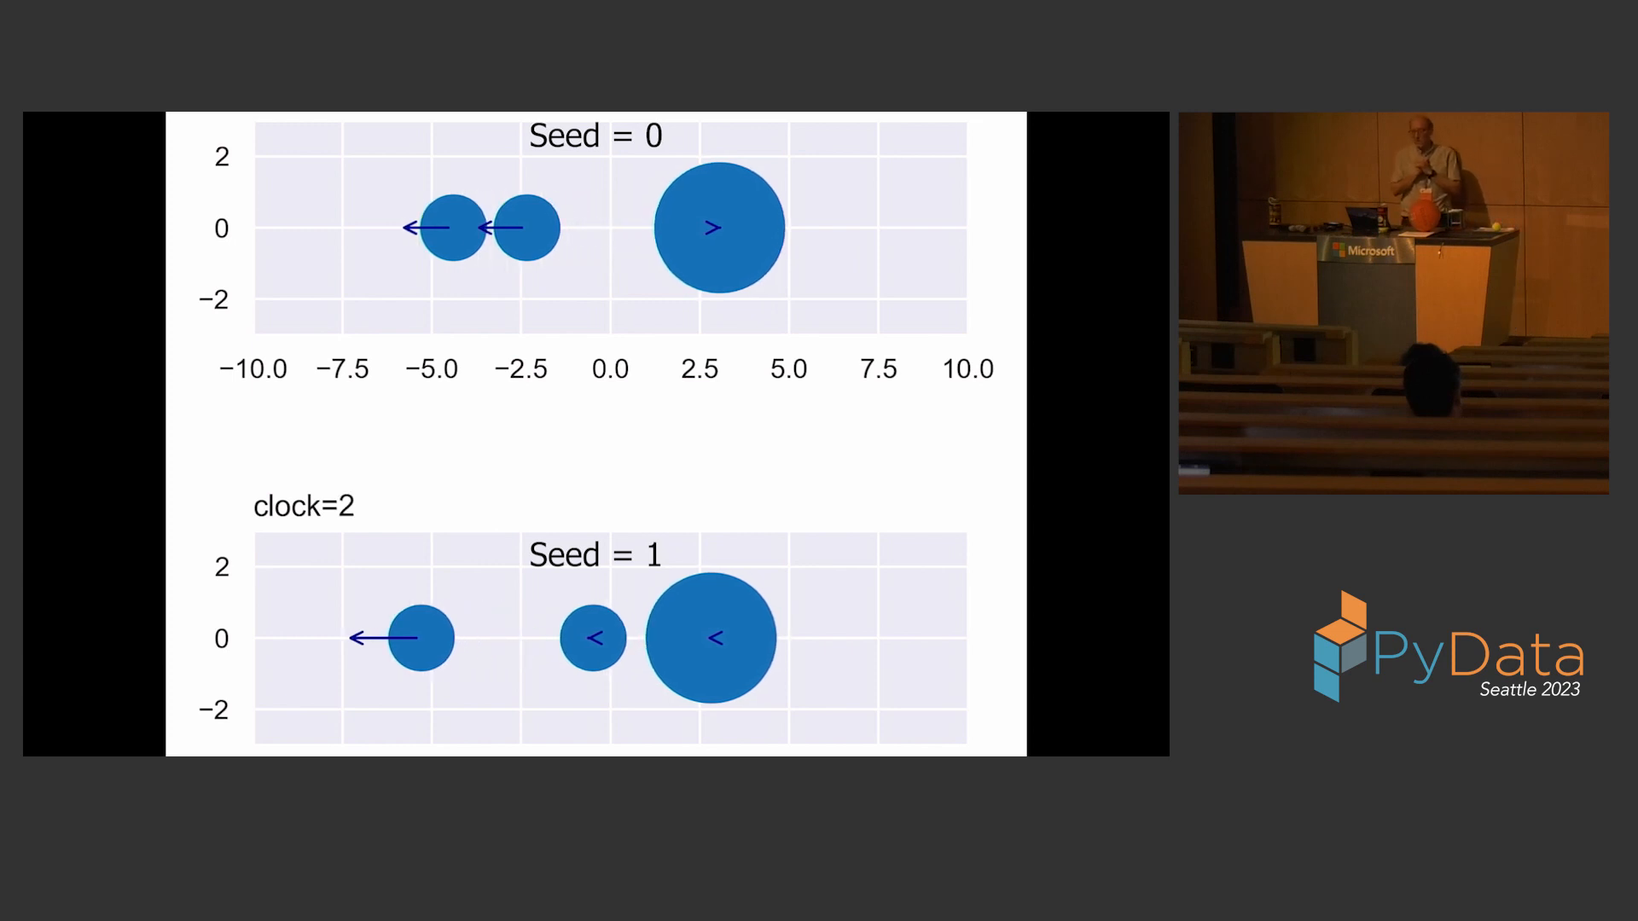
Advance two slides to 'Why does it fail?' on three-object collisions and seed-dependent ordering
key("Right")
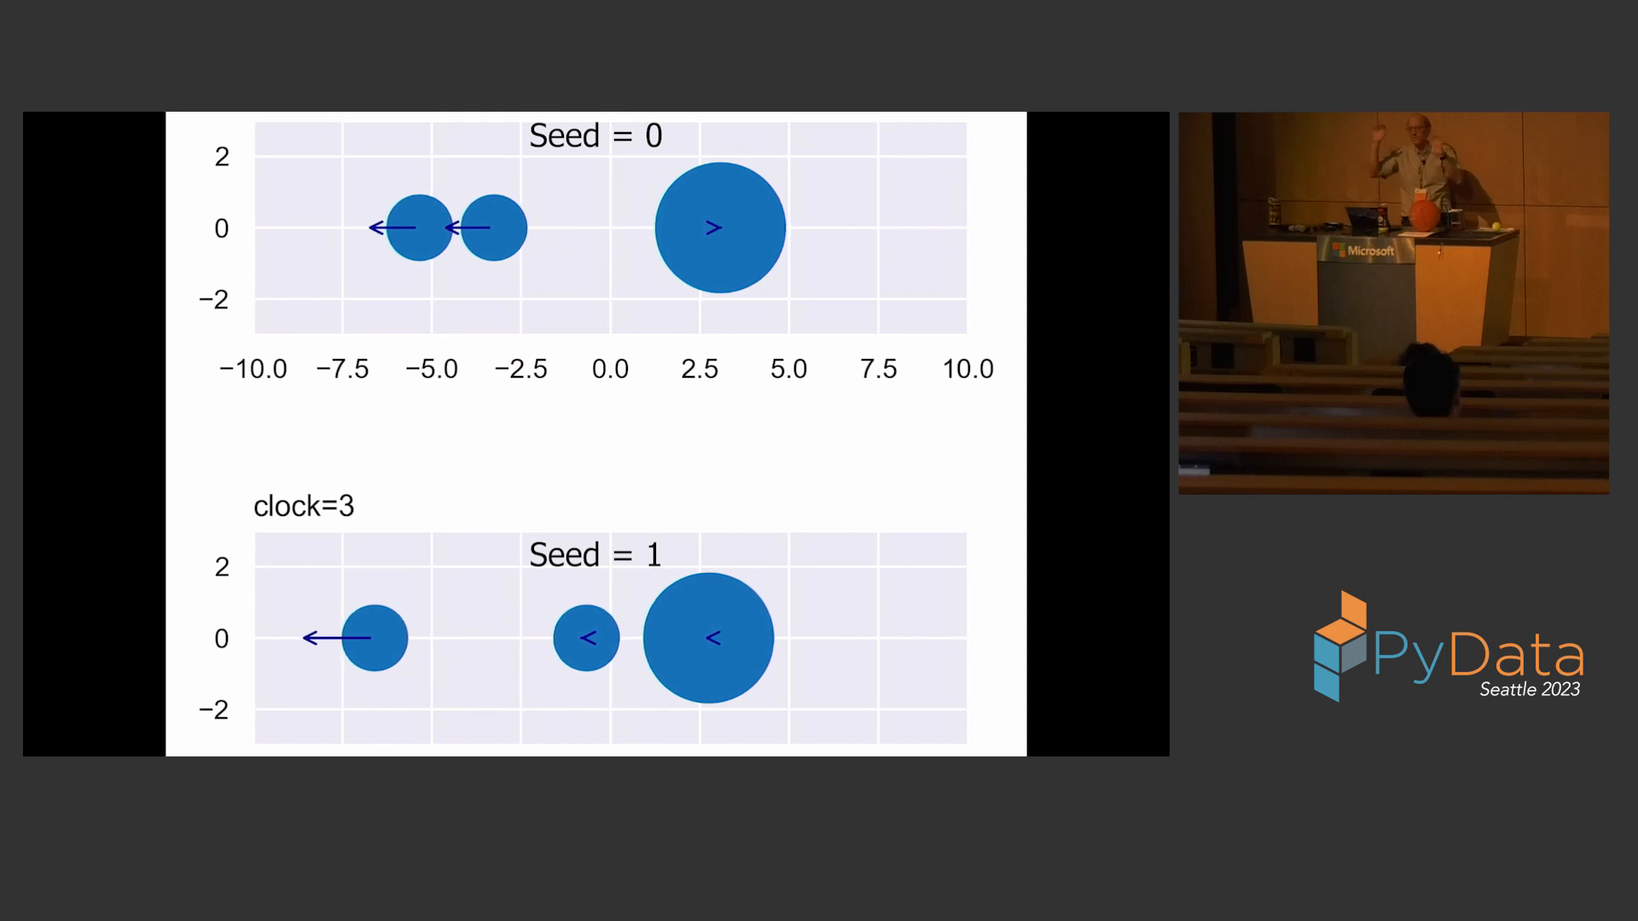
key("Right")
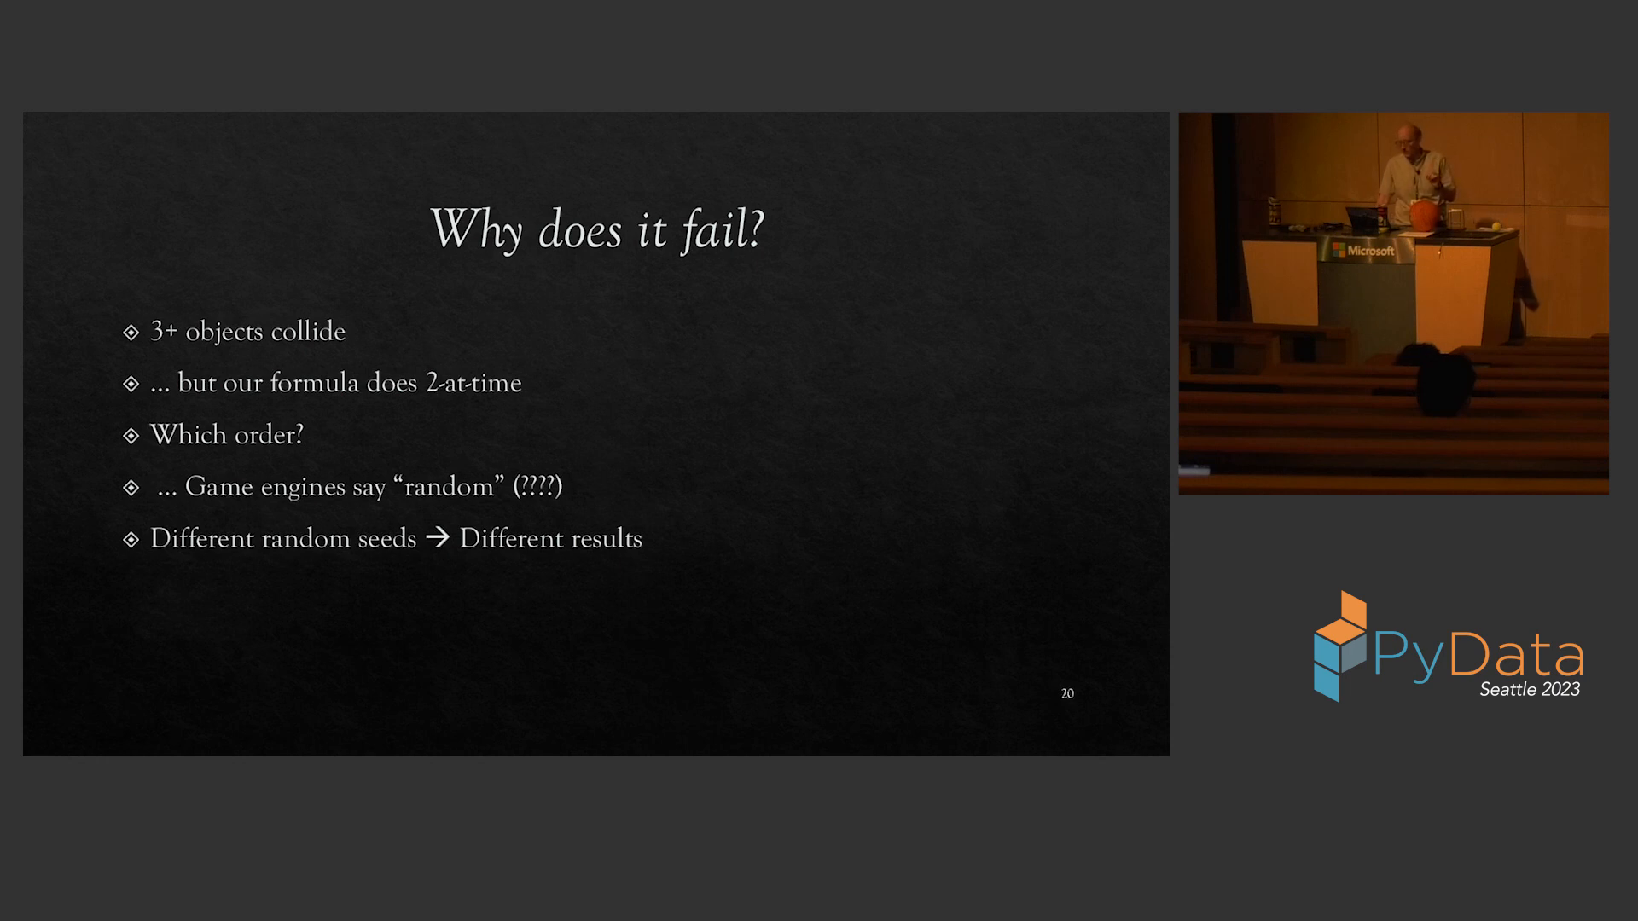
Step forward two slides to the four stacked collision snapshots with ball velocities
key("right")
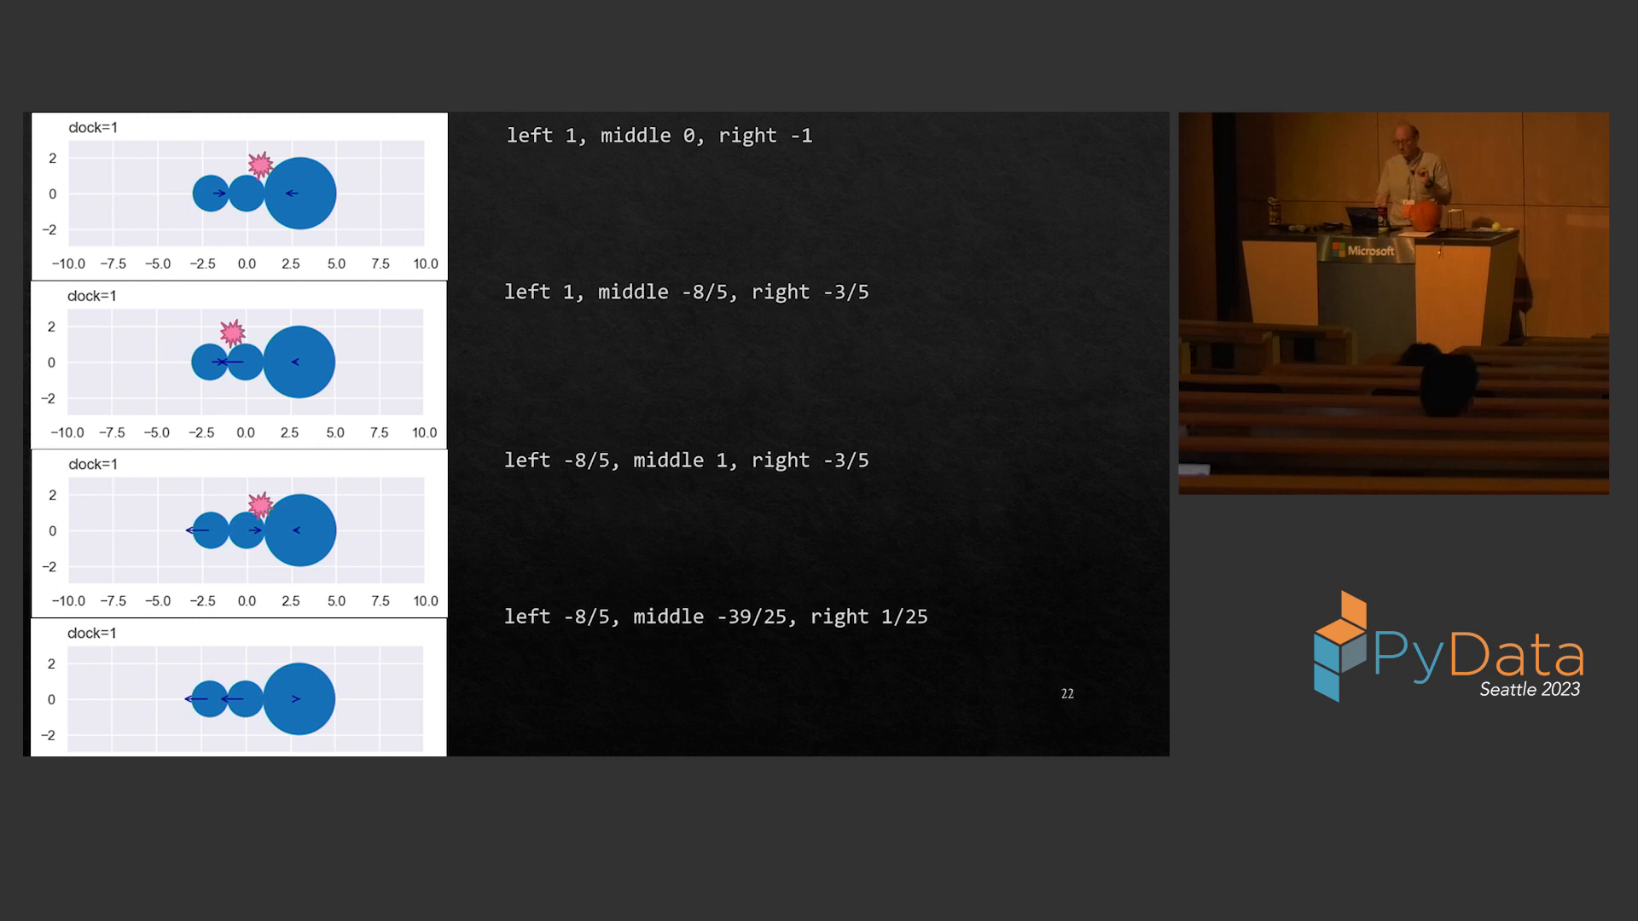
key("Right")
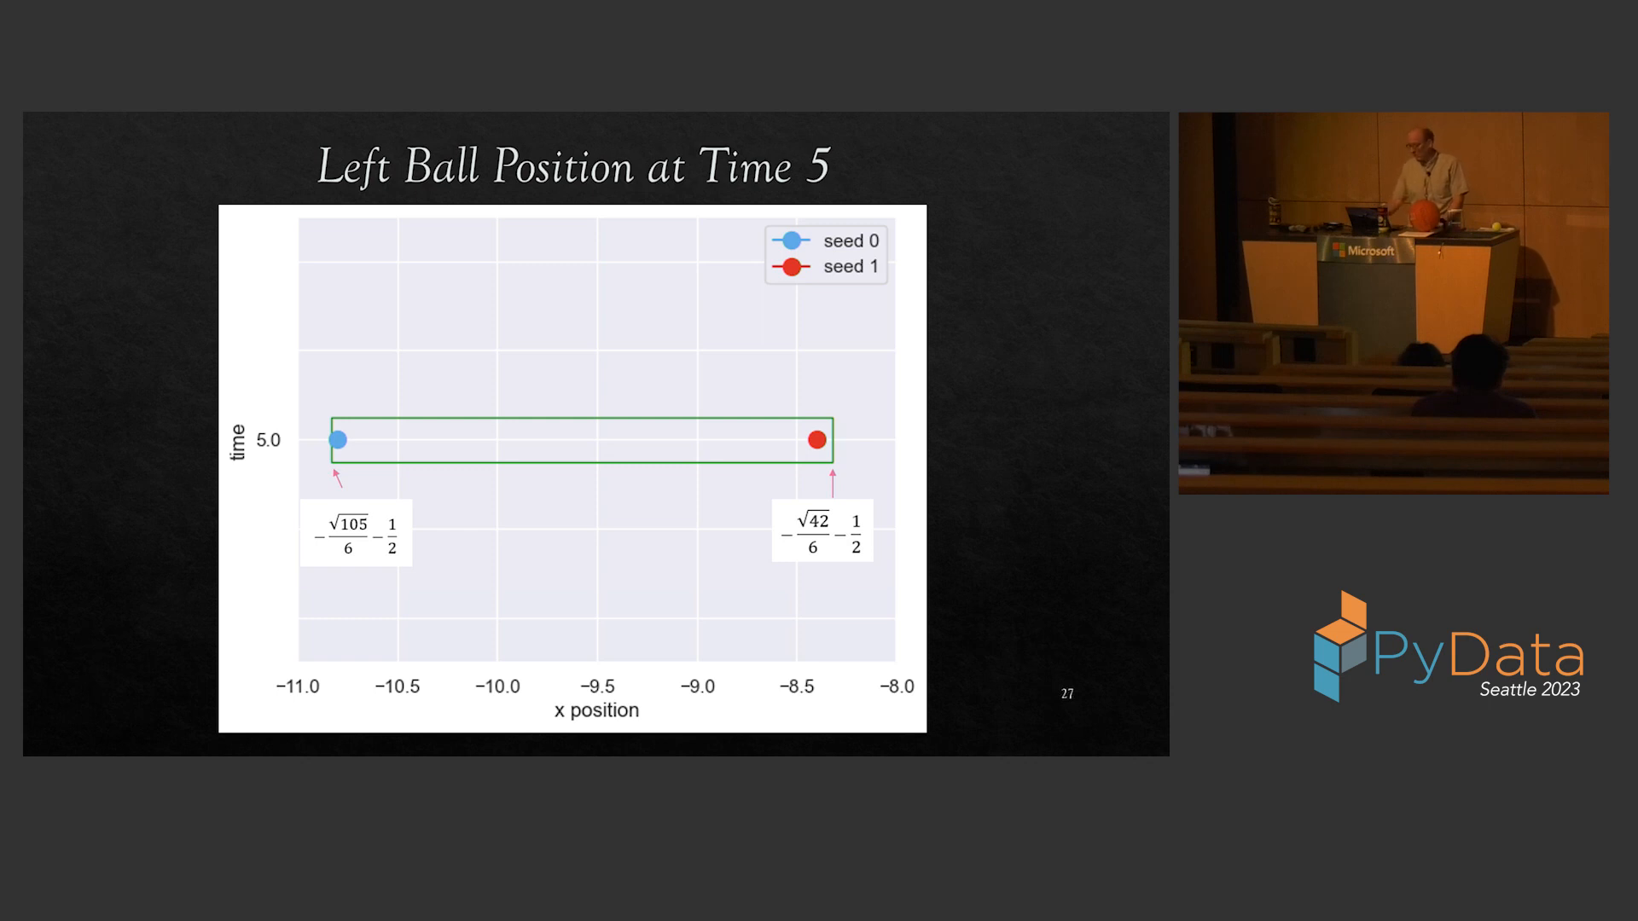
Advance from 'Left Ball Position at Time 5' to slide 28, the clock=23 plot
key("Right")
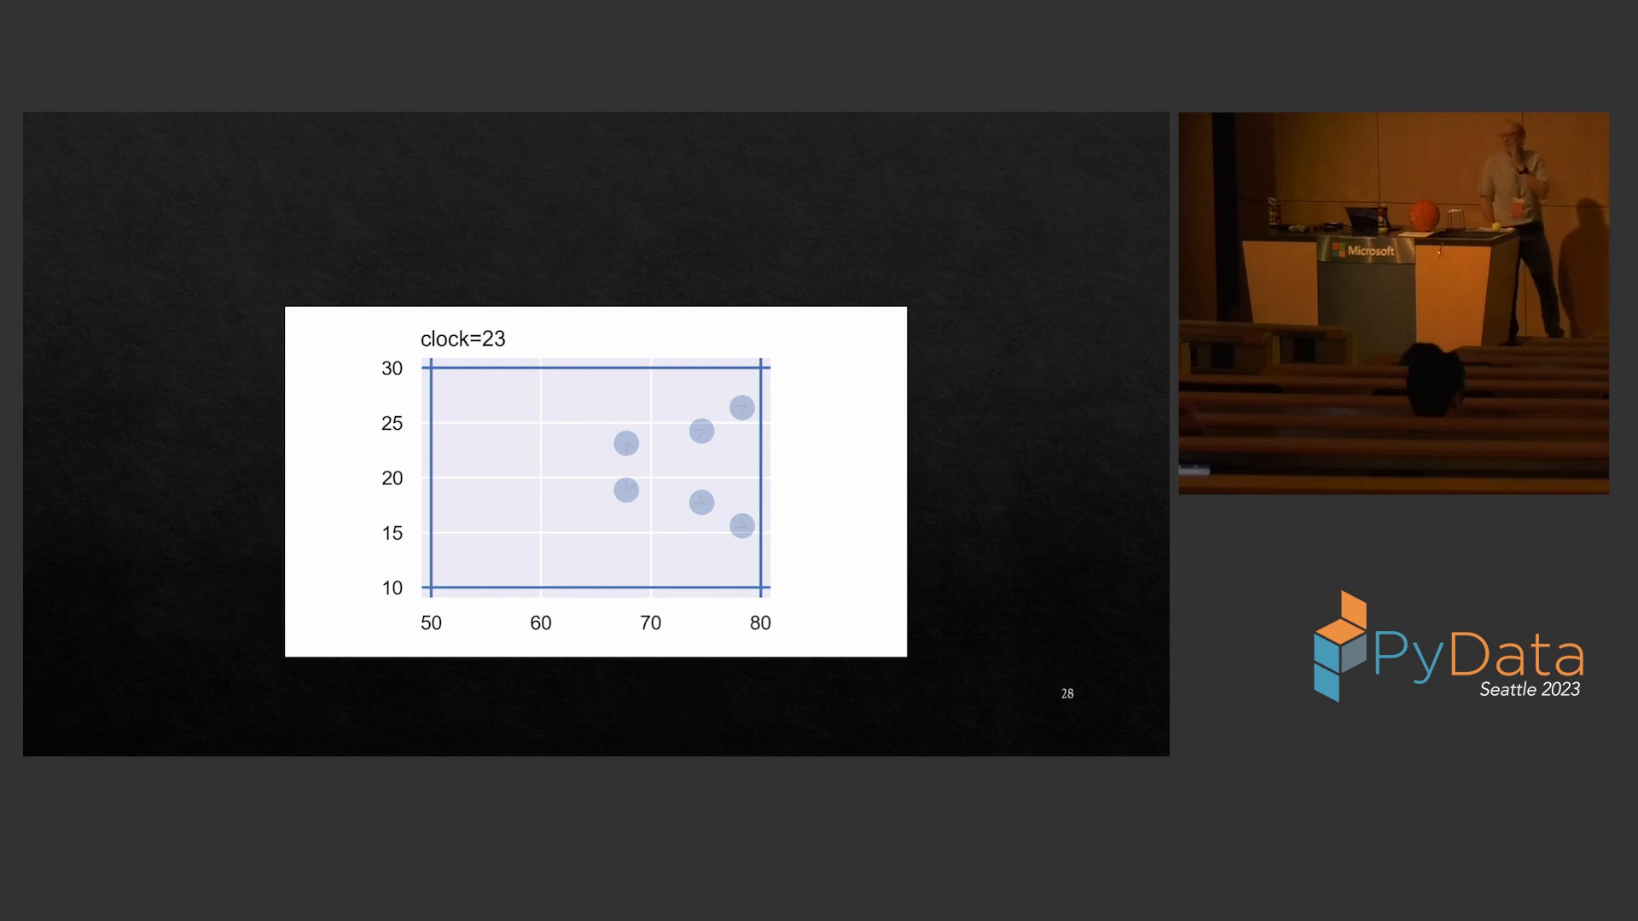
Advance past the clock=23 six-ball plot toward slide 31, the clock=22 plot
key("Right")
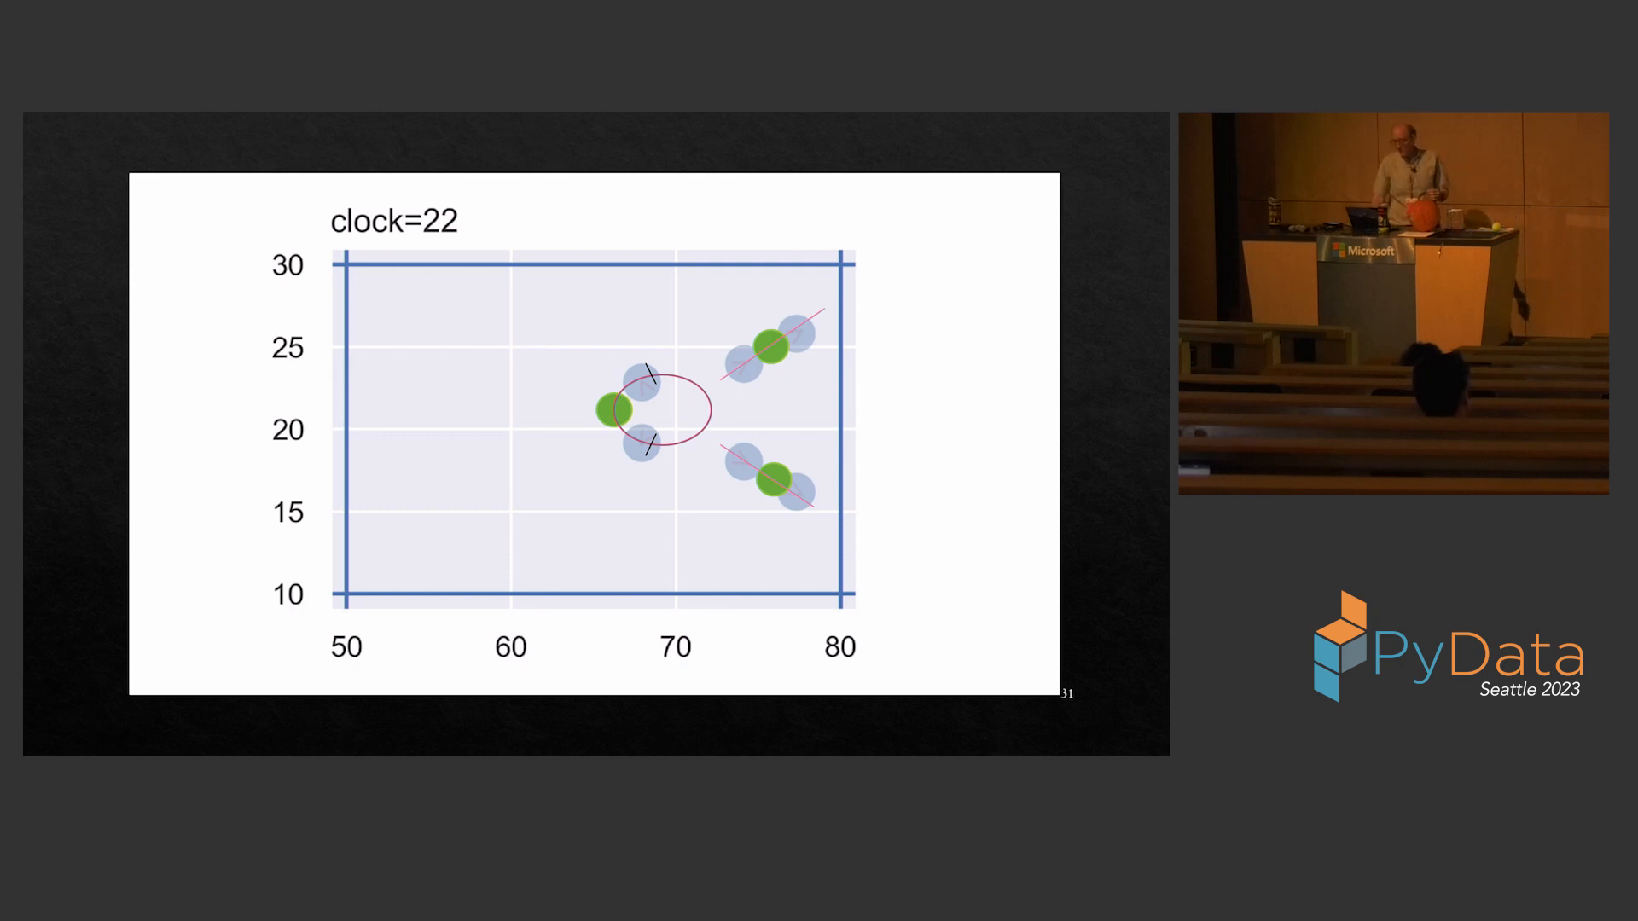
Advance from the clock=22 collision diagram to slide 32's conclusions
key("right")
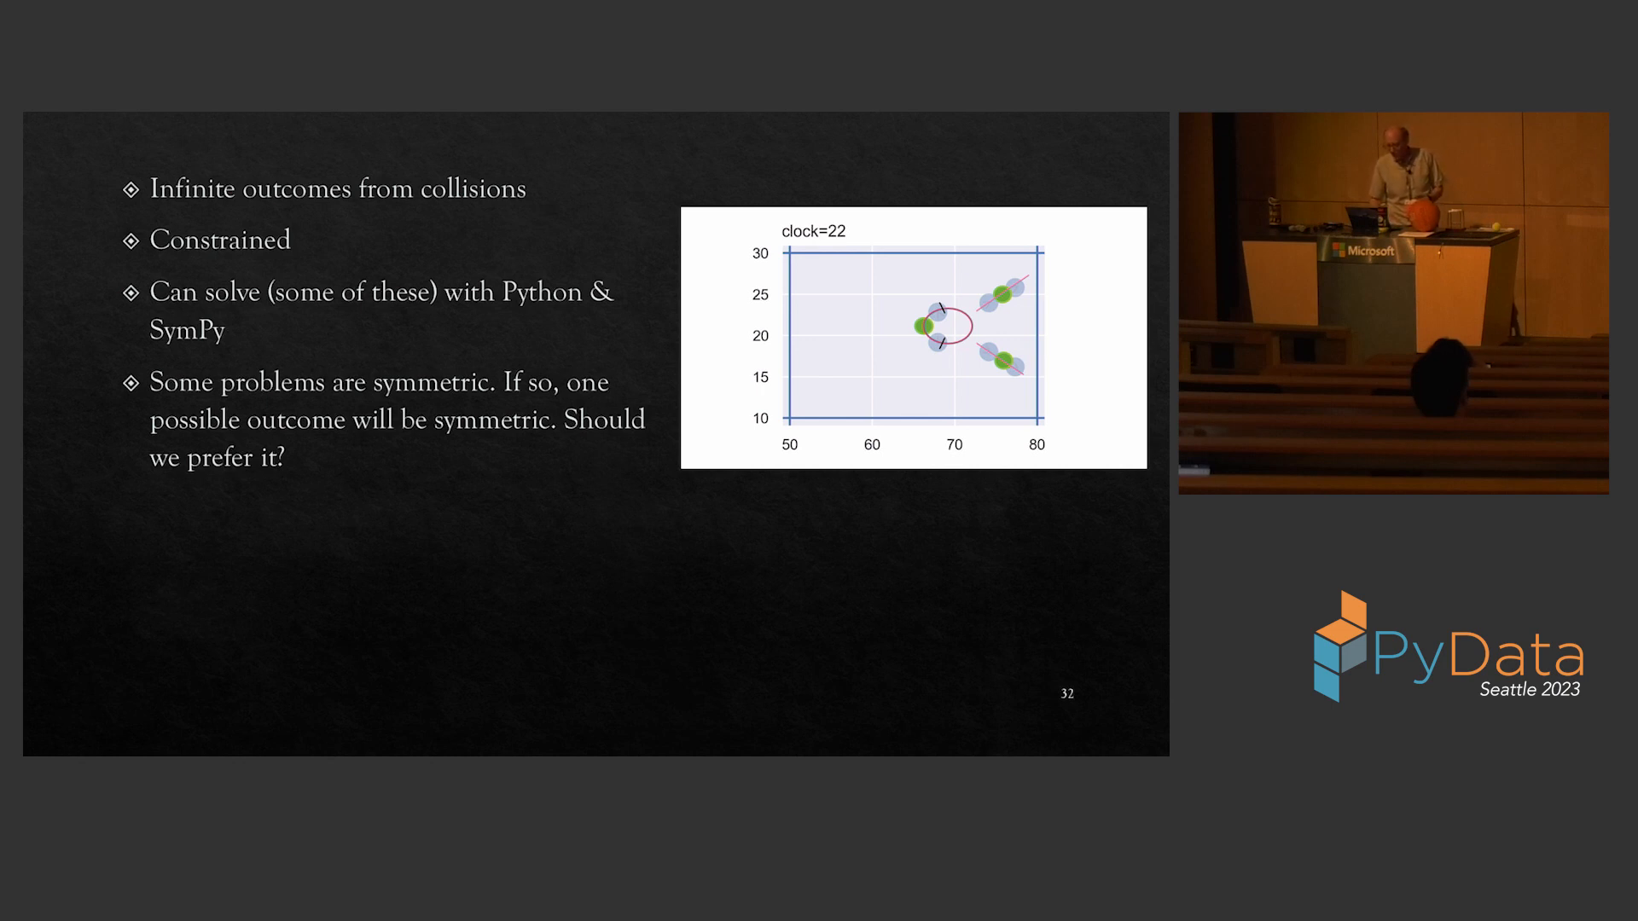
Advance to slide 33, 'Lessons about Physics', on nondeterministic yet reversible collisions
key("Right")
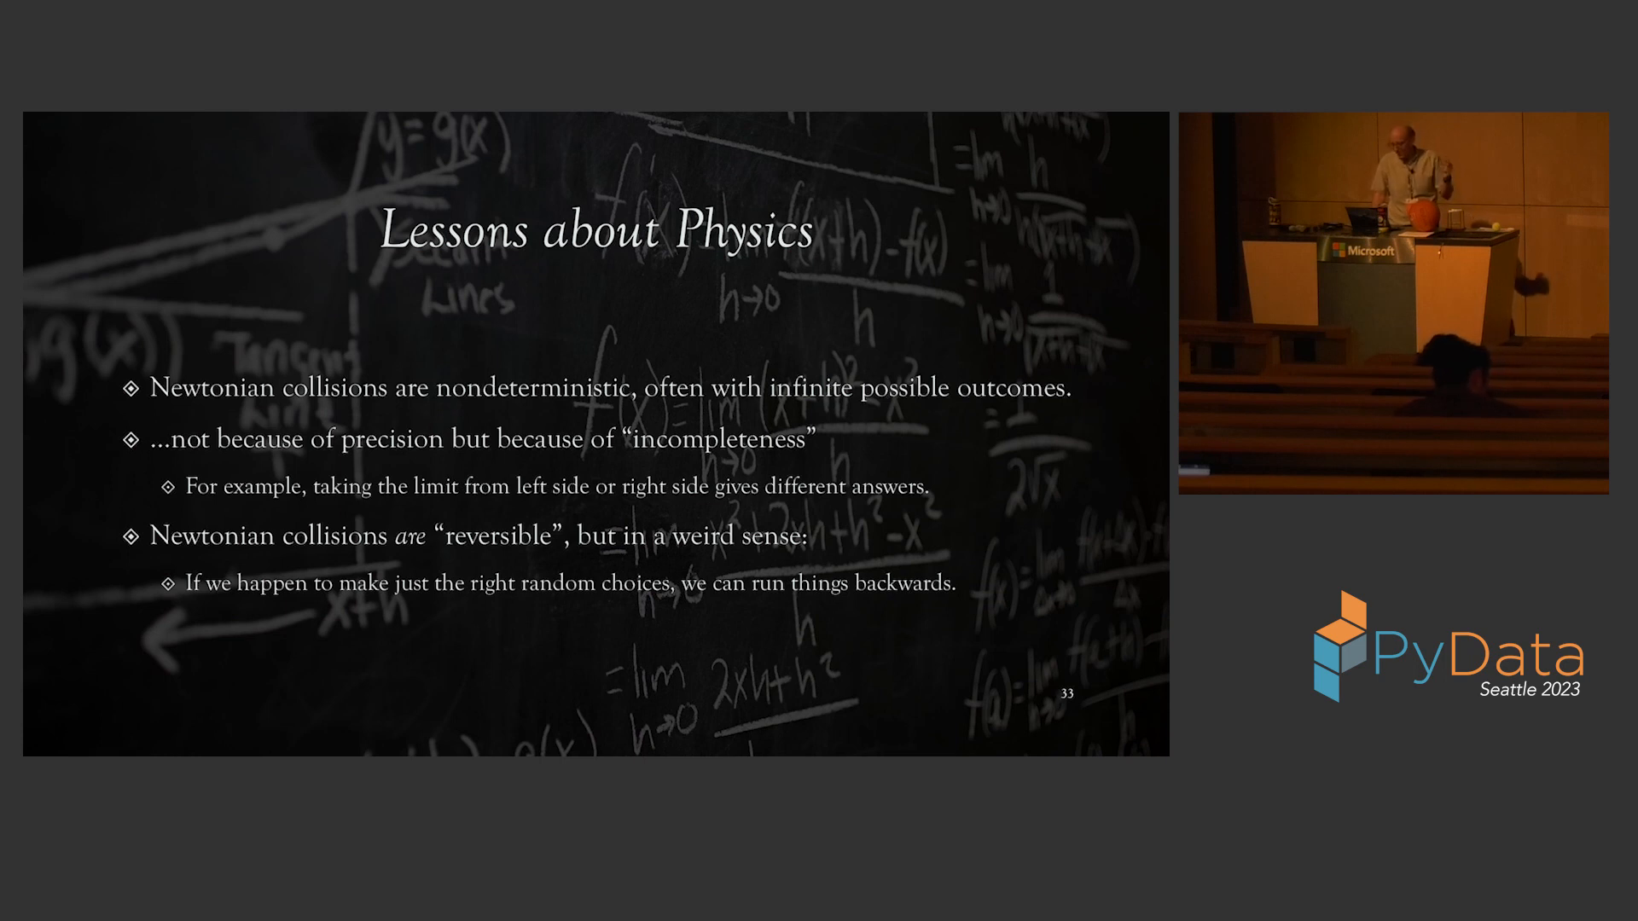
Step forward two slides to slide 35, 'Summary', on the SymPy exact physics engine
key("right")
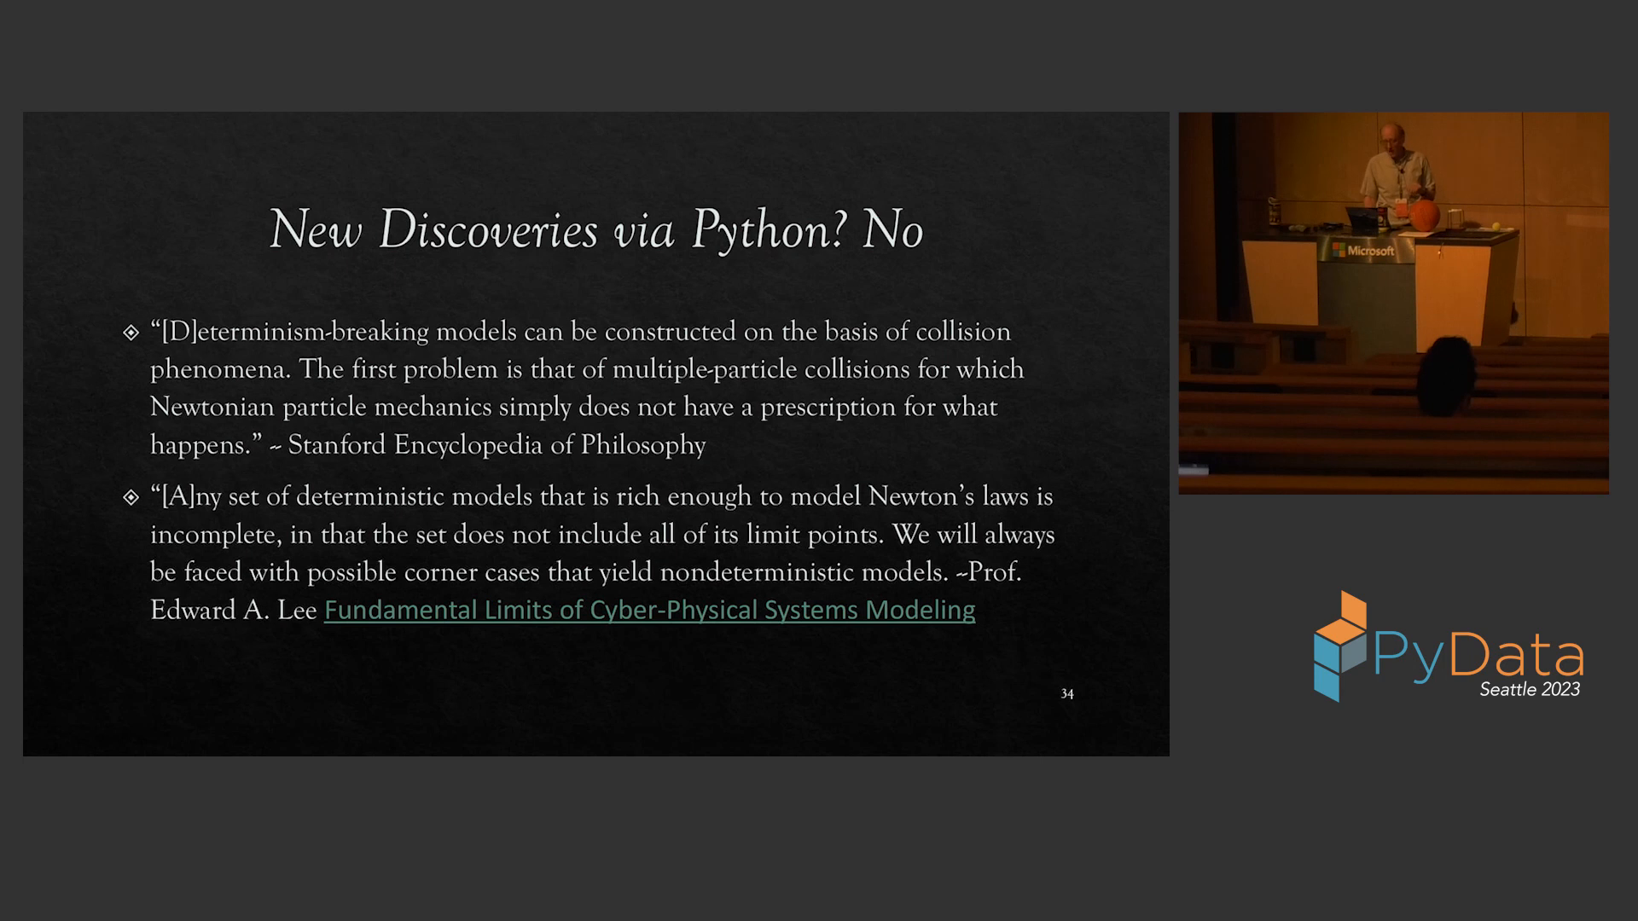
key("right")
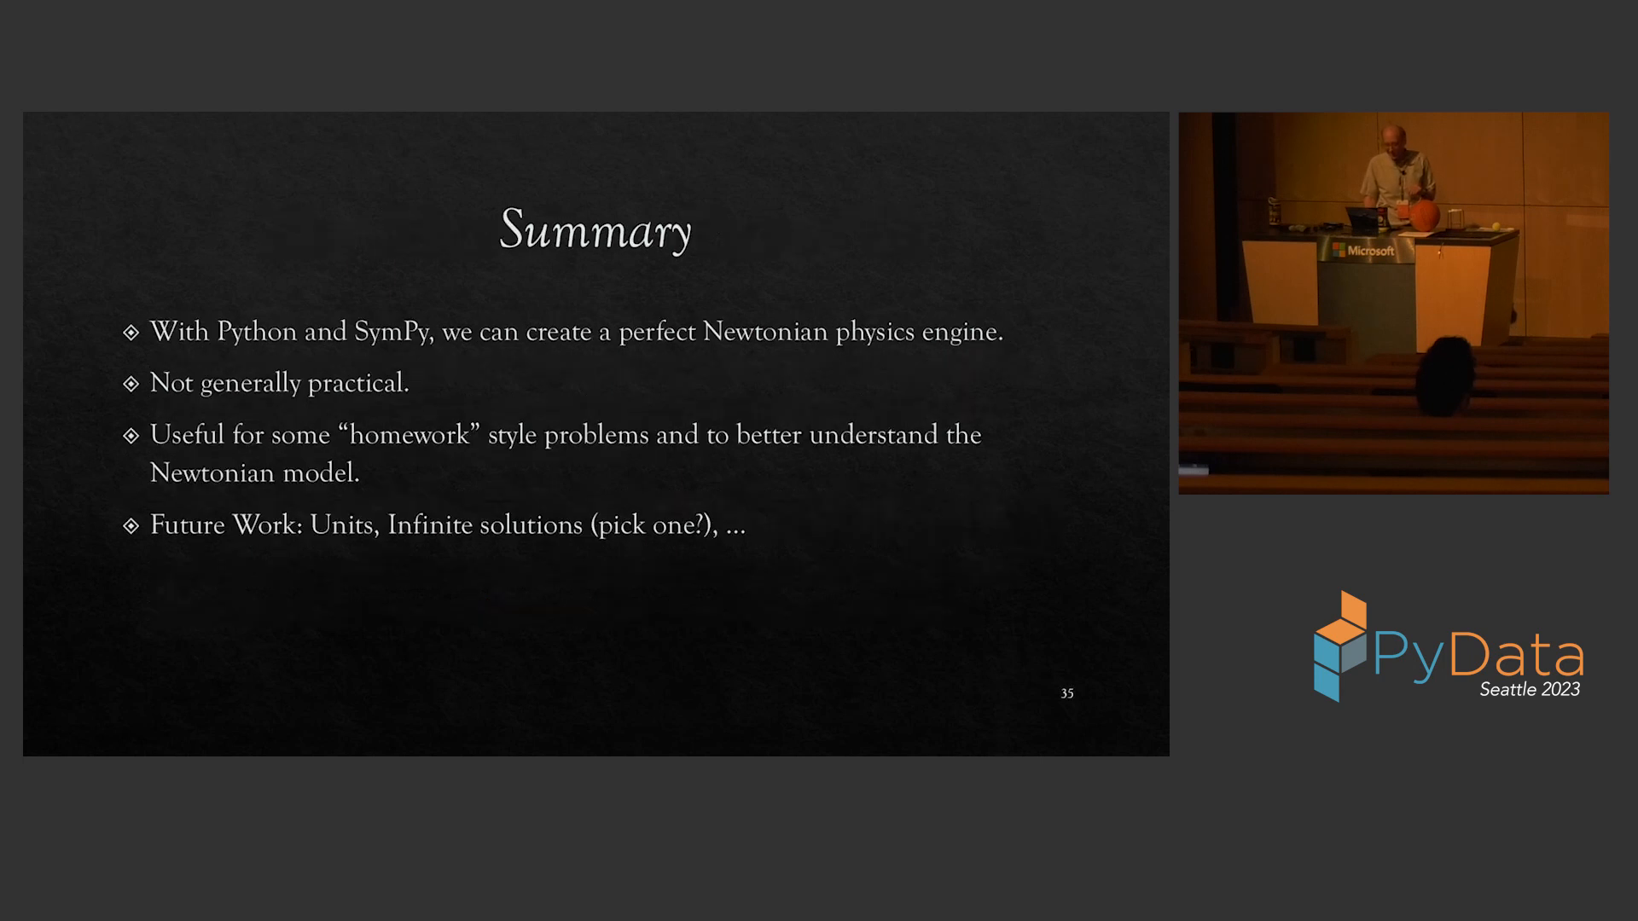